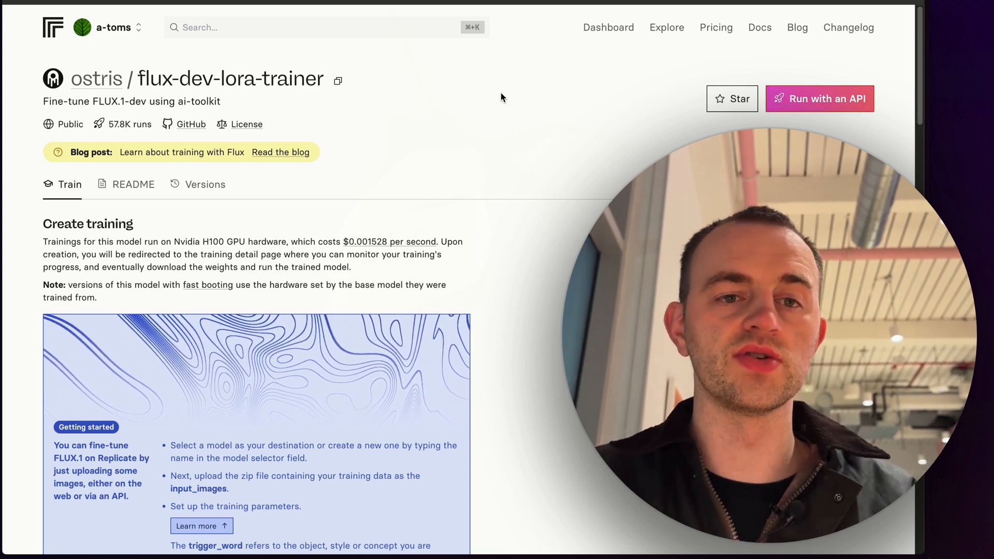
mouse_move(341, 194)
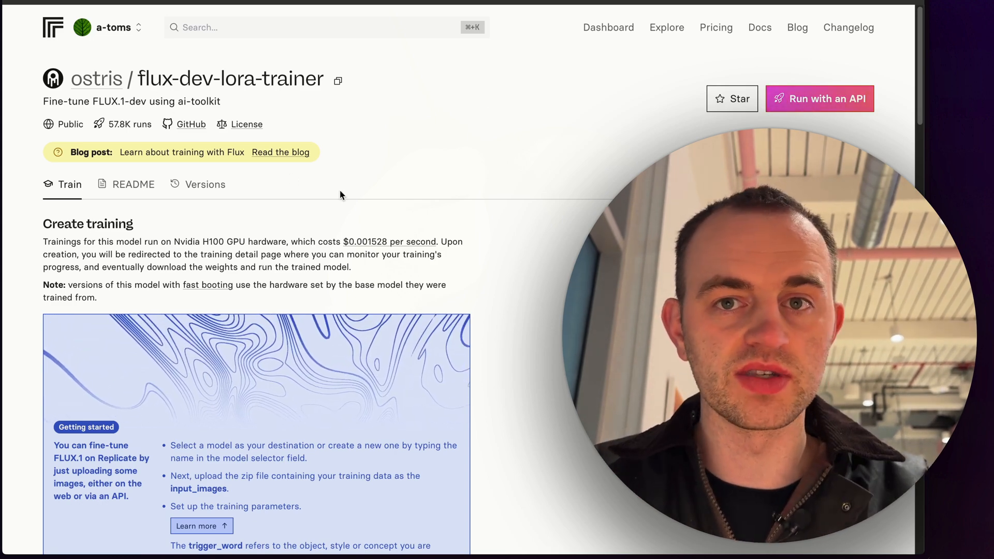
Create the private model tom-portrait-sep-2024 with Archive.zip as input_images and start training
scroll(down, 3)
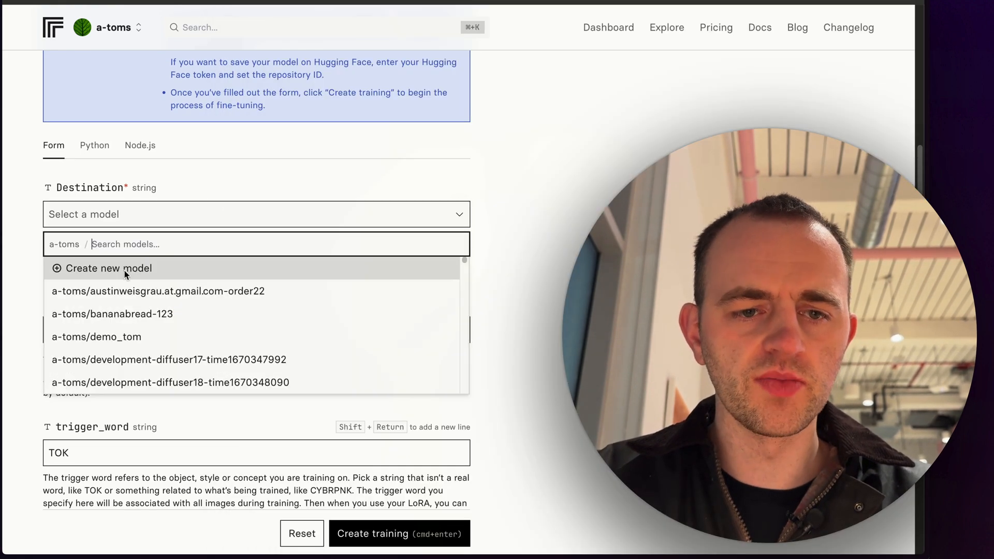
click(109, 268)
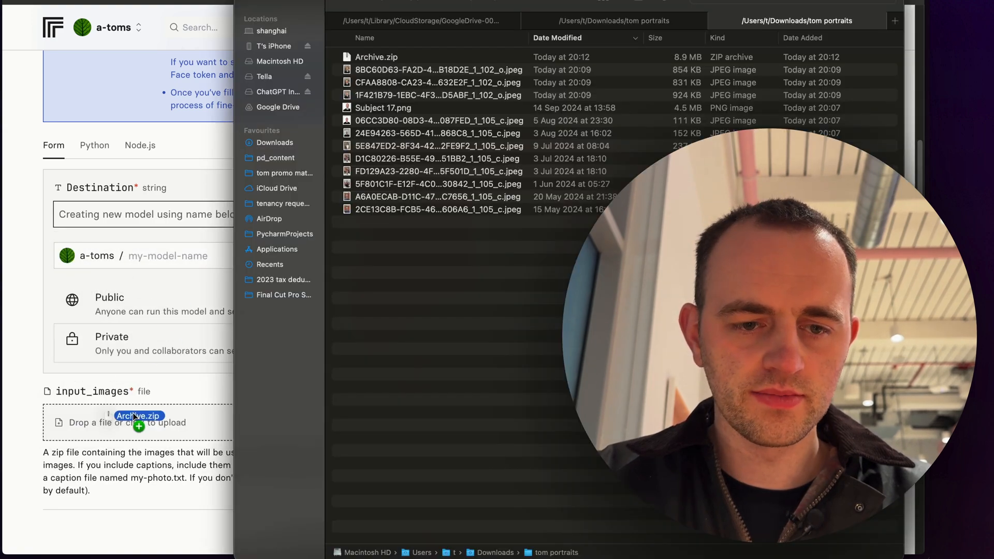
click(138, 423)
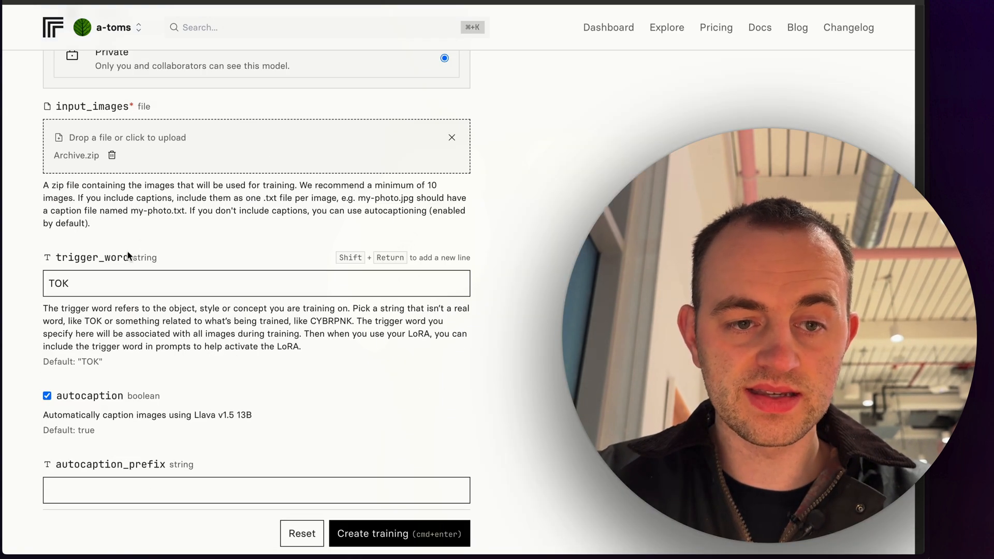
scroll(down, 3)
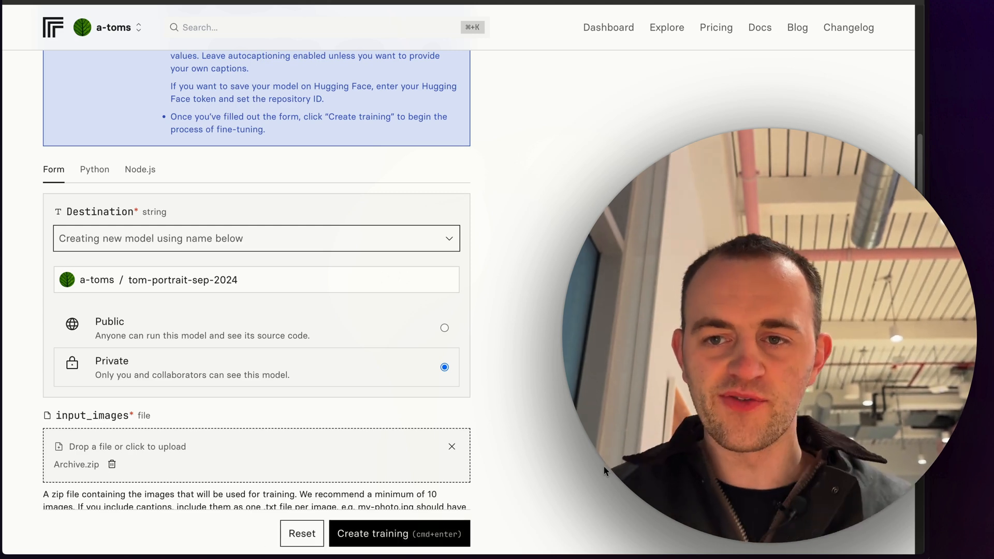
click(398, 534)
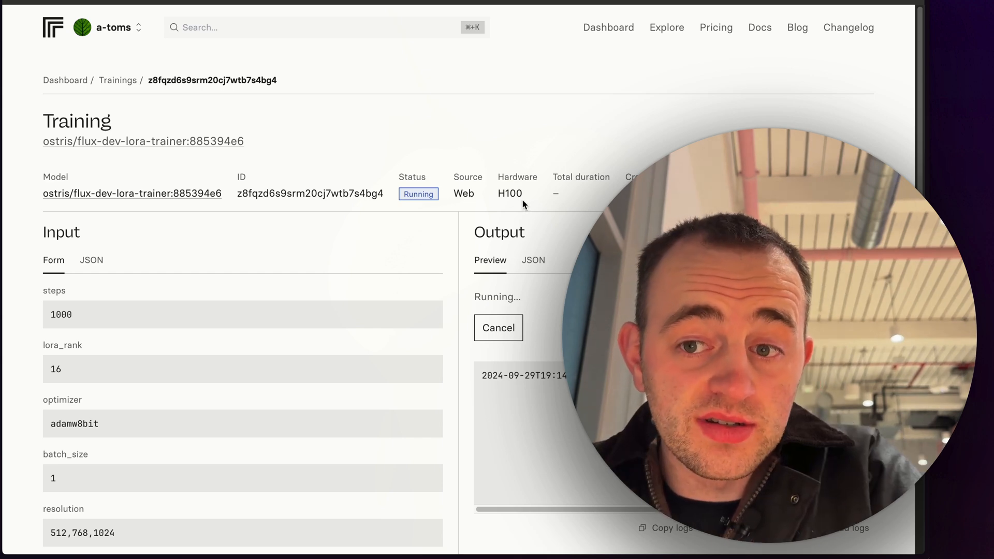
scroll(down, 3)
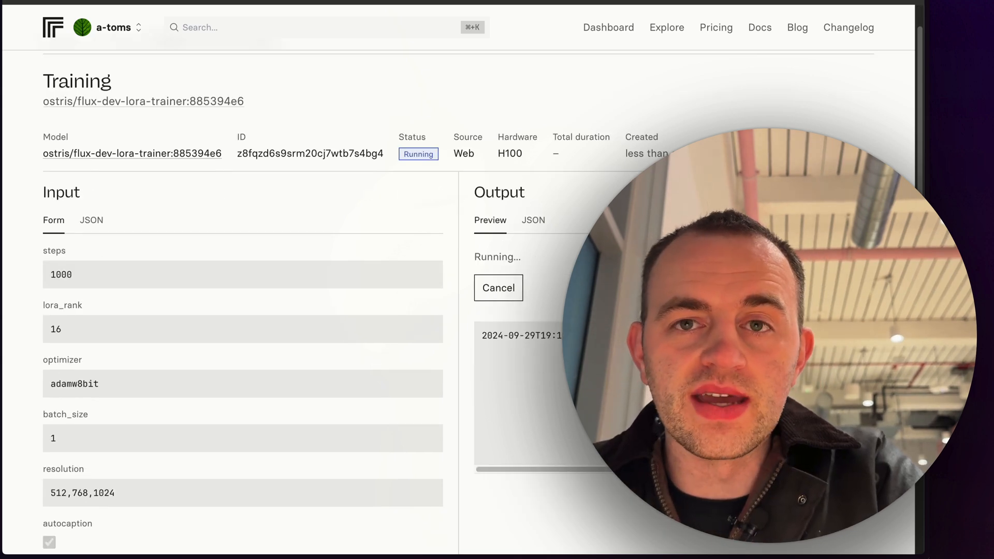
scroll(down, 3)
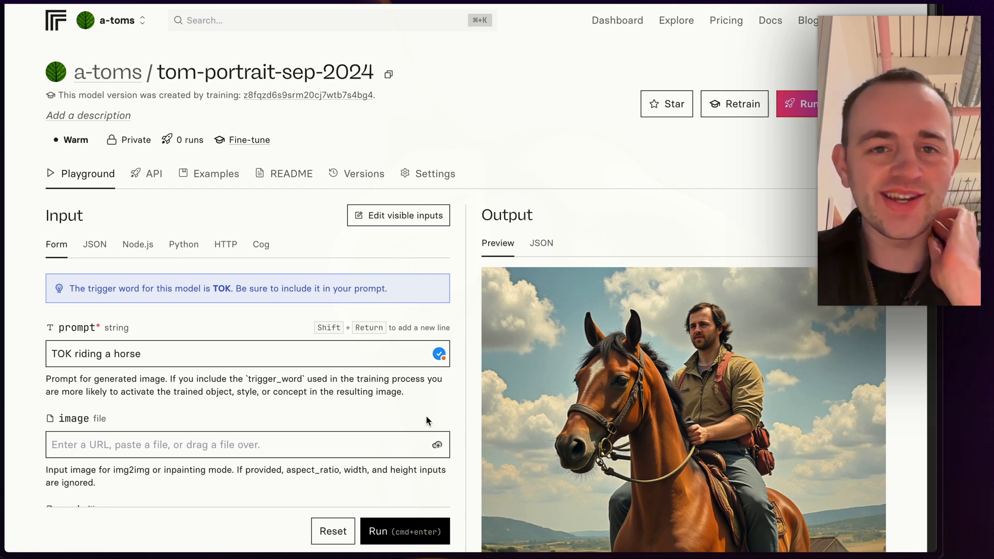
mouse_move(558, 336)
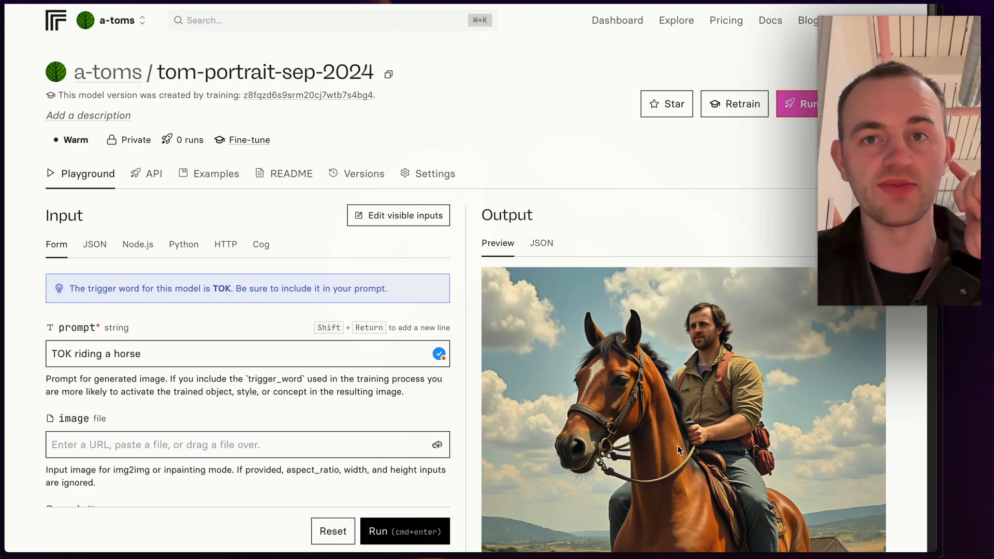
Scroll through the four 'TOK riding a horse' outputs in the model Playground
scroll(down, 3)
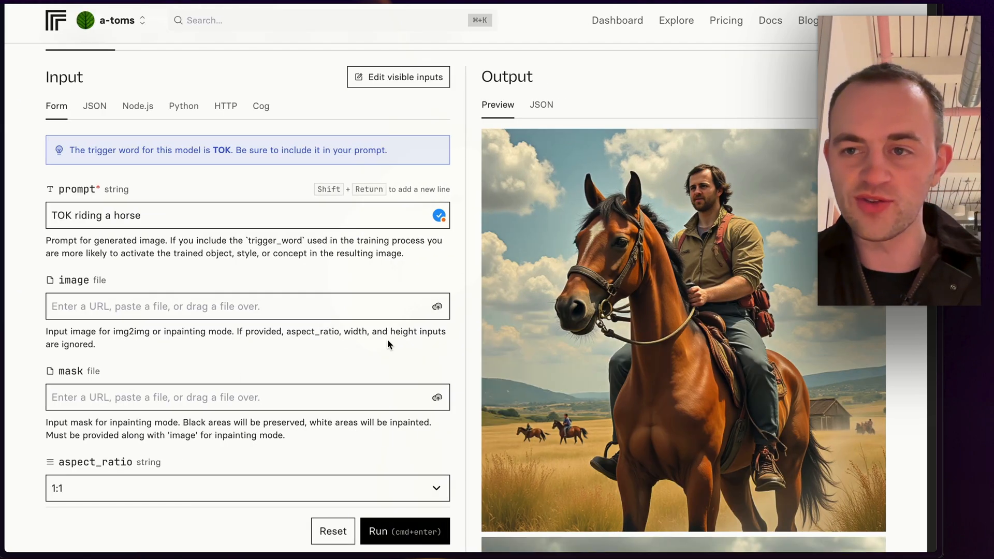
scroll(down, 3)
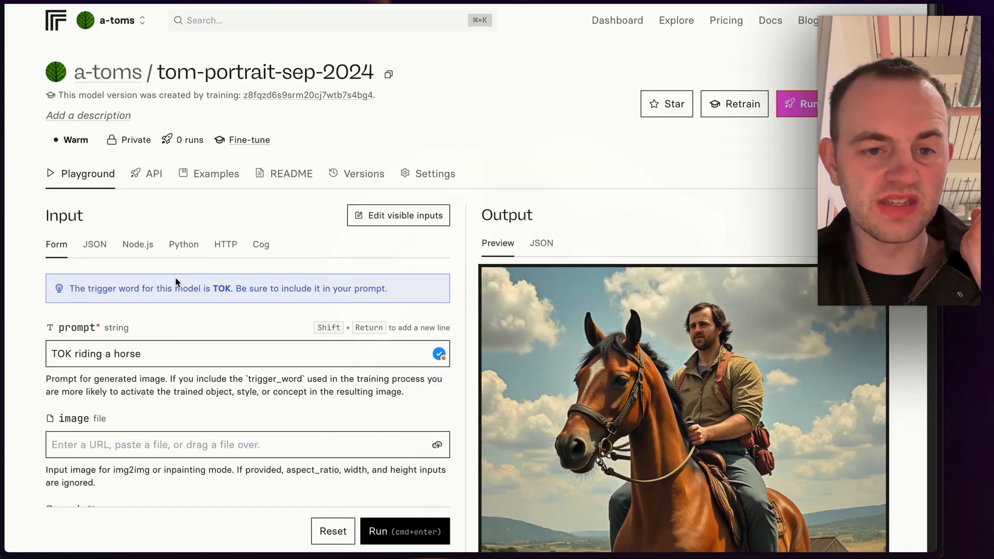
scroll(down, 3)
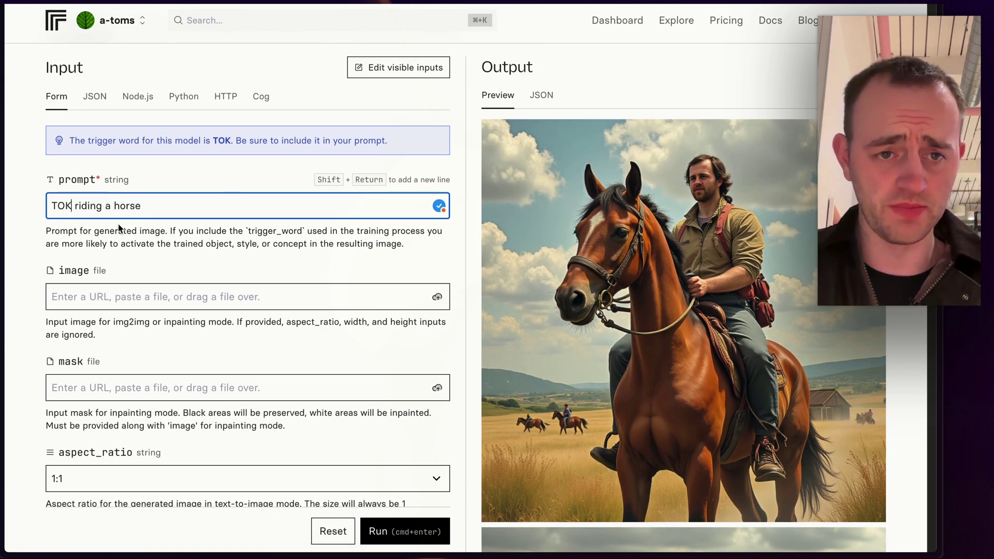
scroll(down, 3)
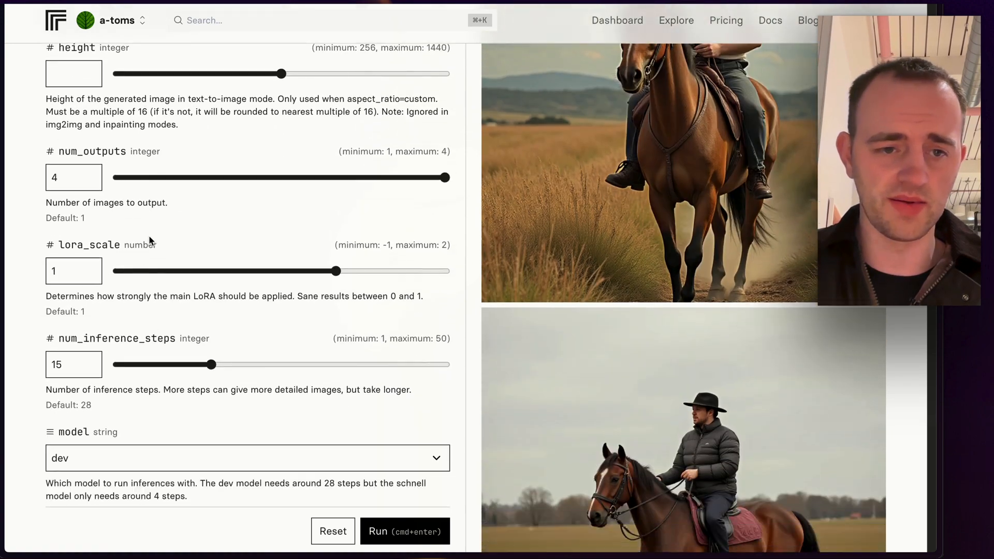
scroll(down, 3)
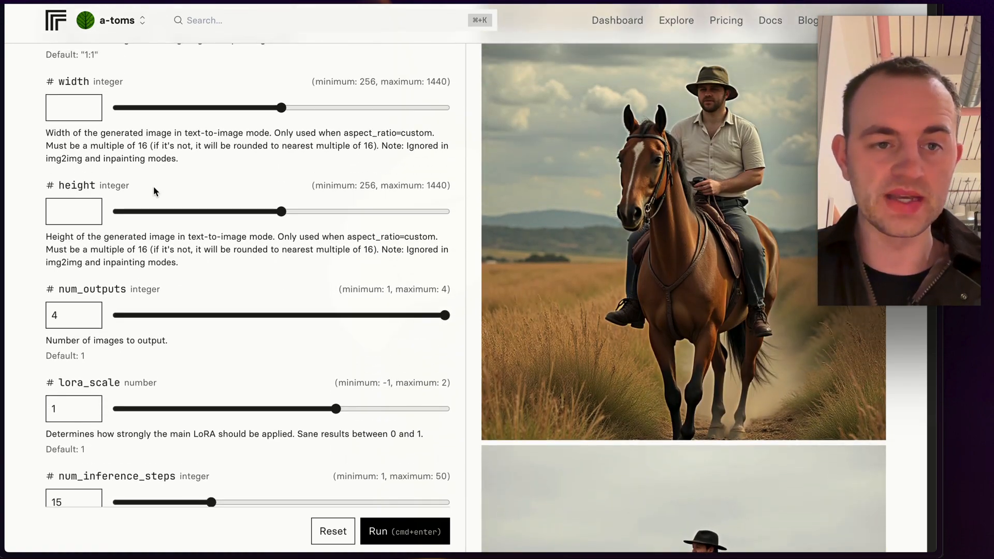
scroll(down, 3)
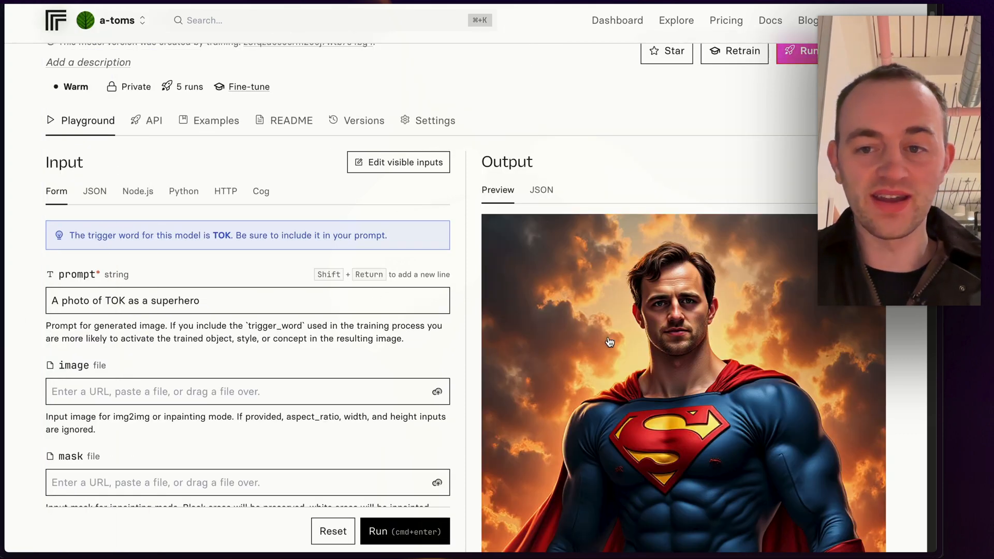
Scroll through the four 'A photo of TOK as a superhero' outputs
scroll(down, 3)
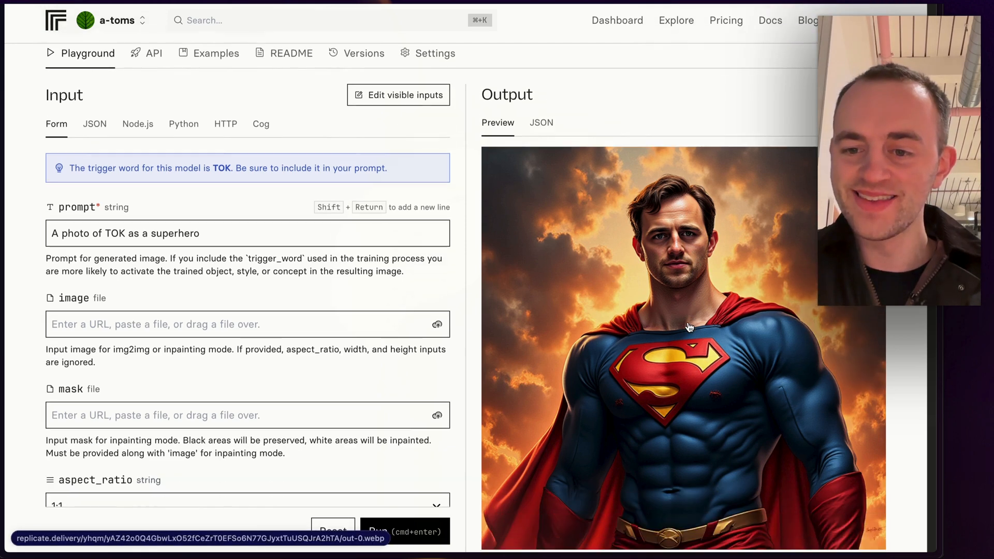
scroll(down, 3)
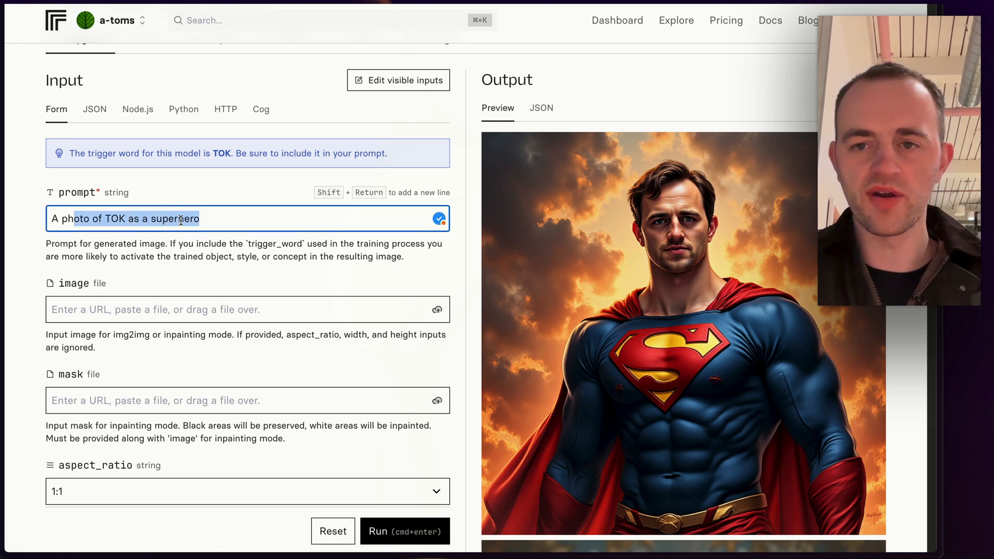
scroll(down, 3)
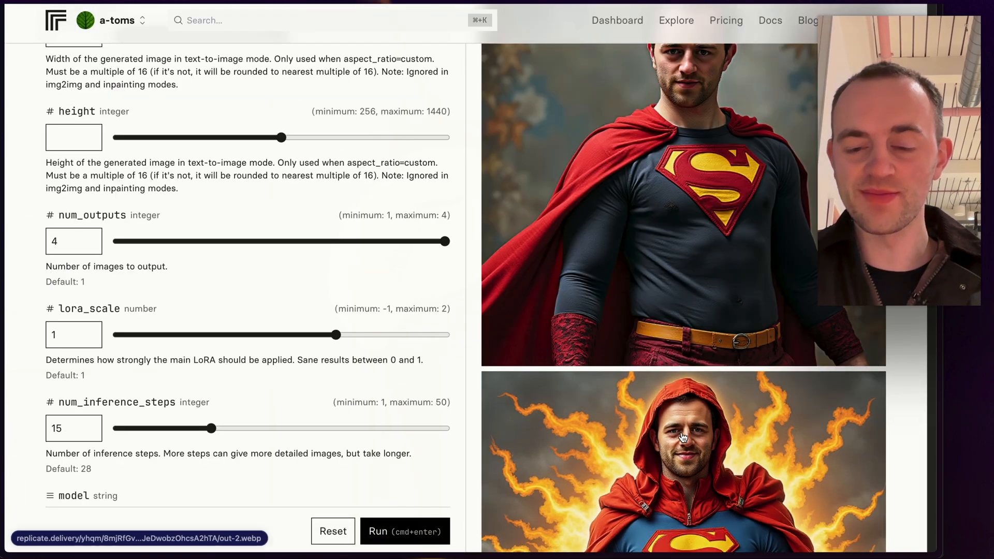
scroll(down, 3)
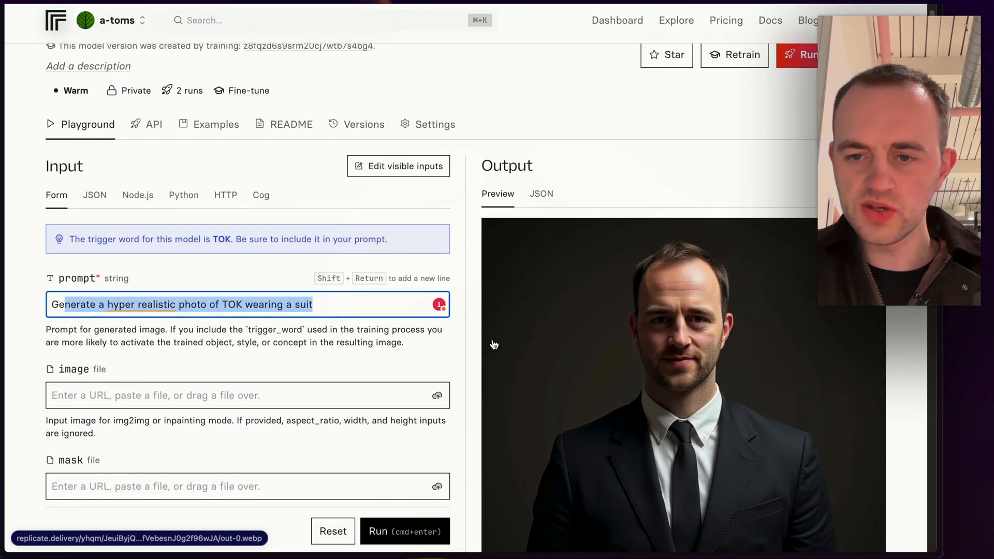
Scroll through the hyper-realistic 'TOK wearing a suit' outputs
scroll(down, 3)
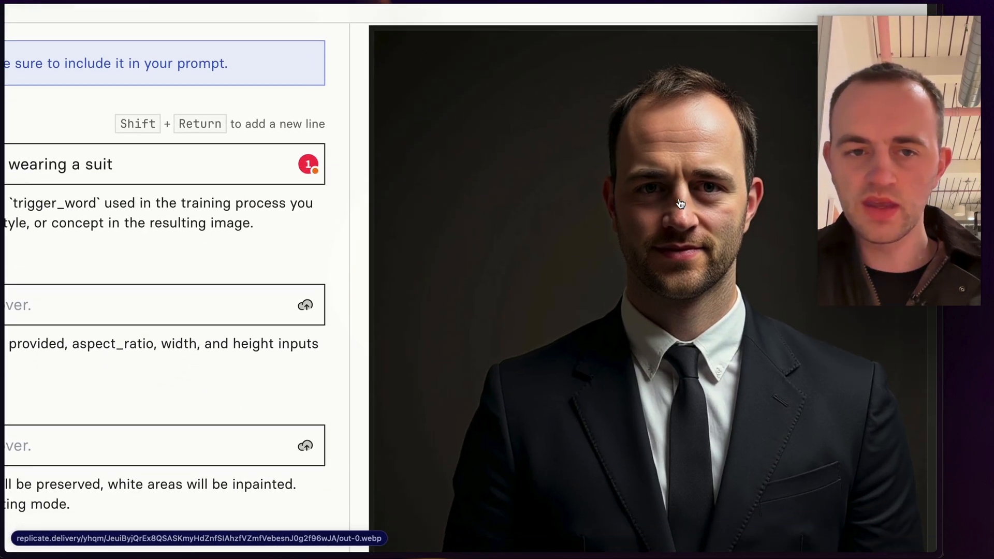
scroll(down, 3)
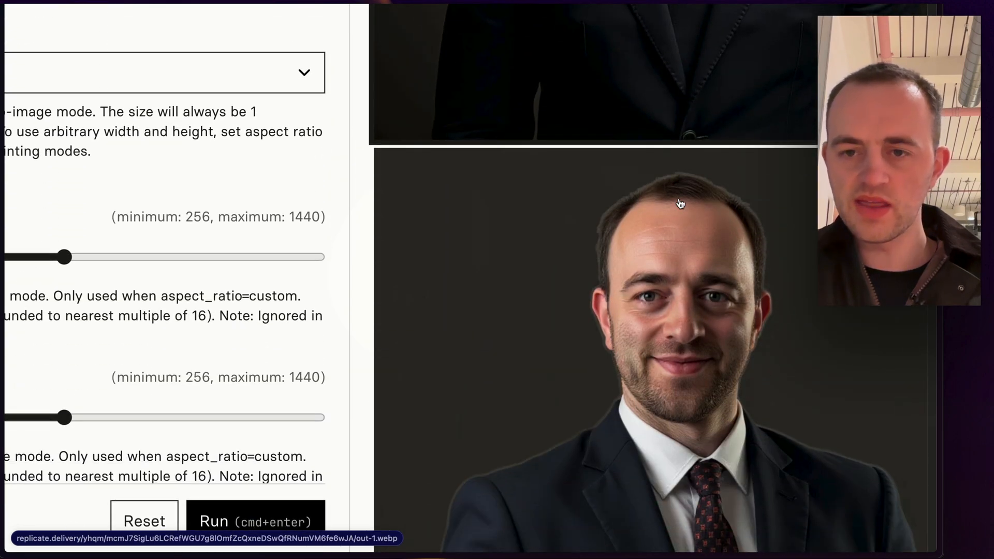
scroll(down, 3)
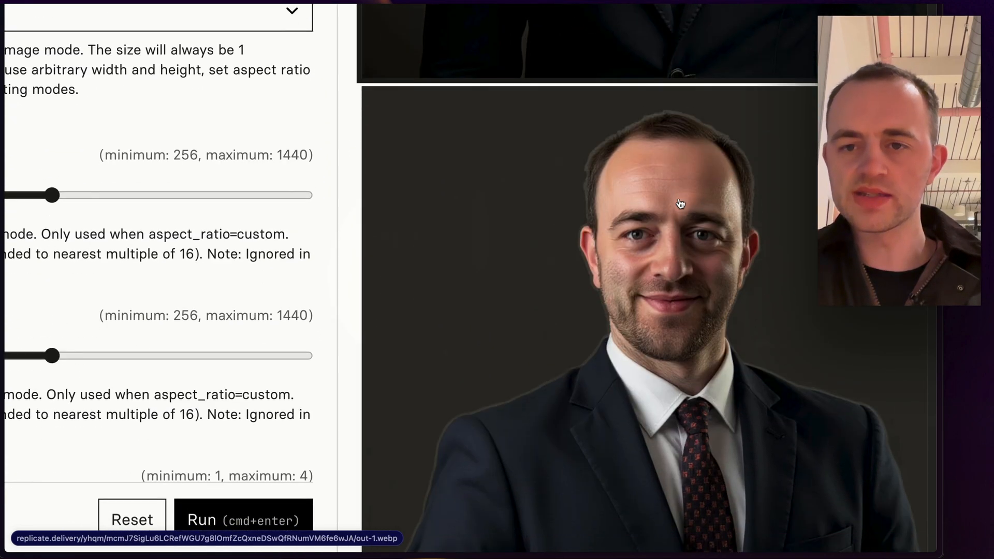
scroll(down, 3)
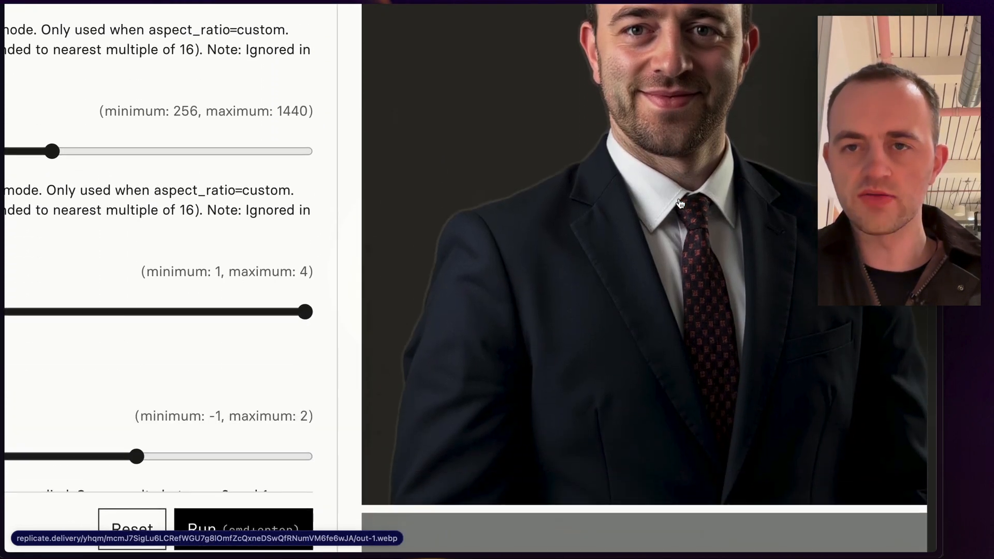
scroll(down, 3)
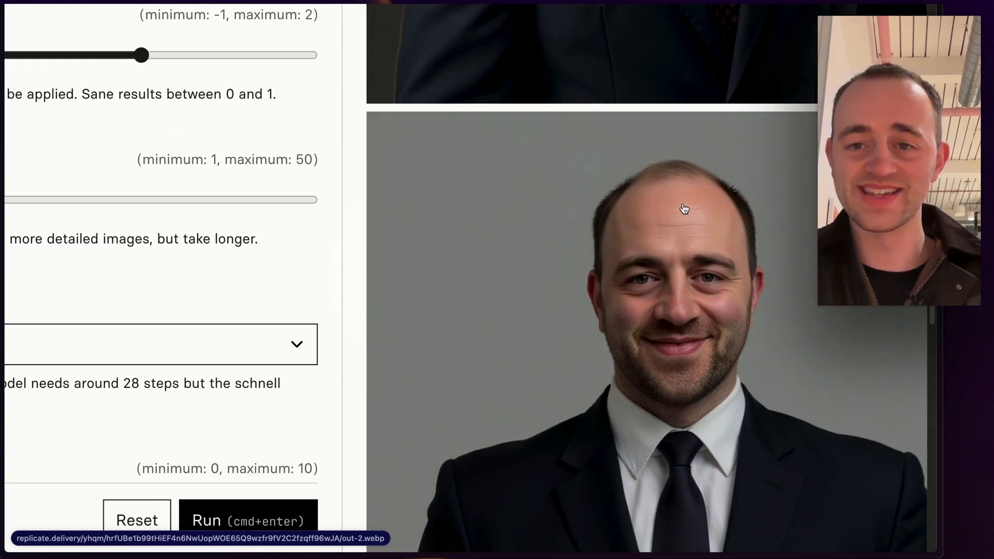
mouse_move(662, 368)
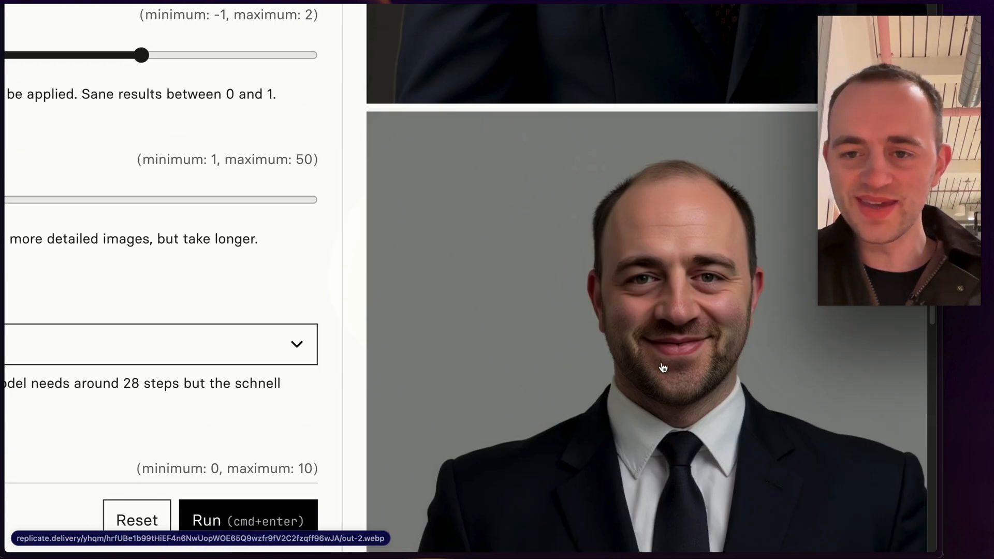
scroll(down, 3)
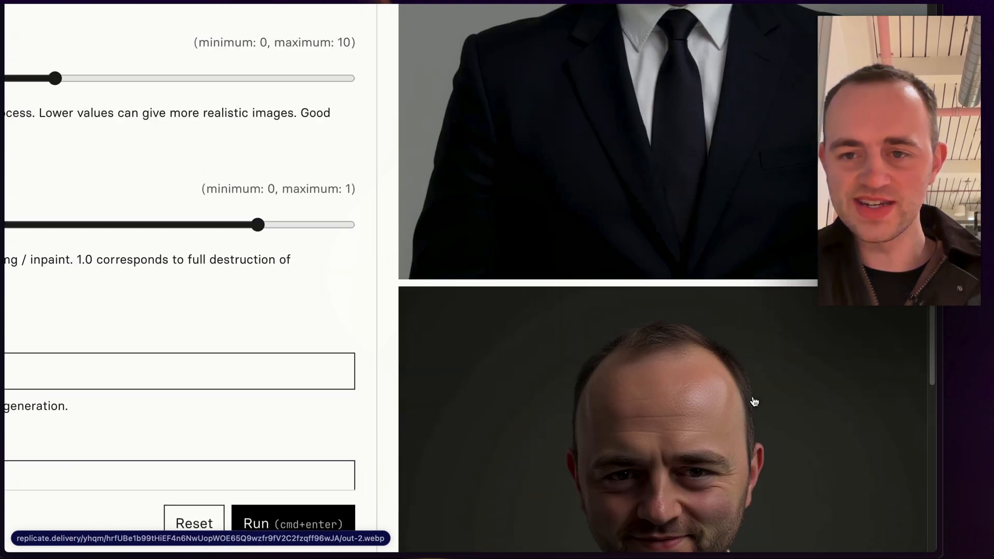
scroll(down, 3)
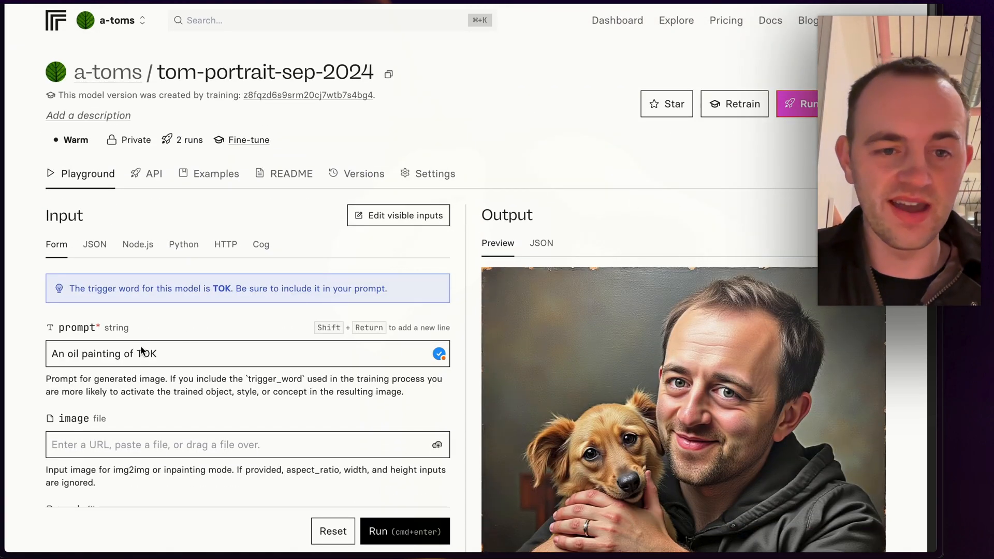
scroll(down, 3)
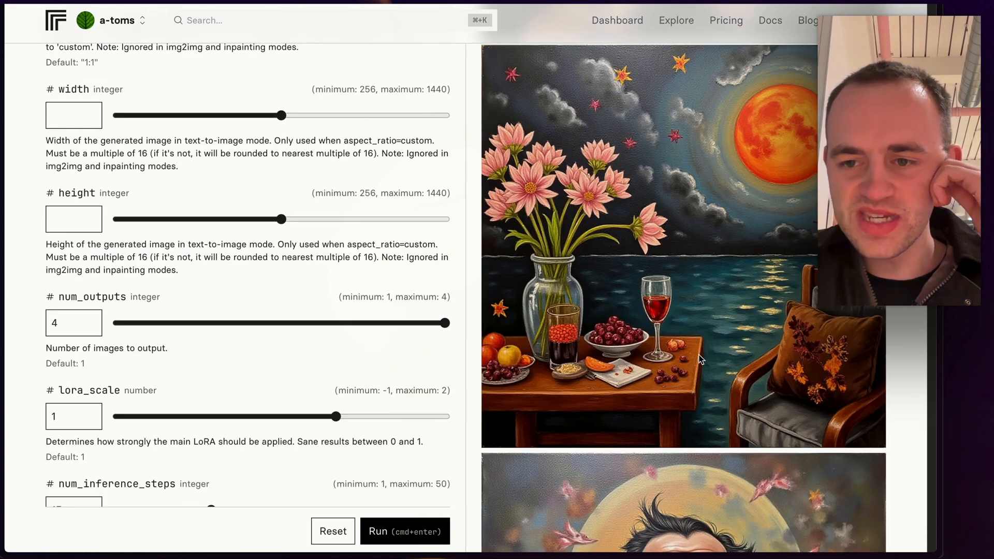
scroll(down, 3)
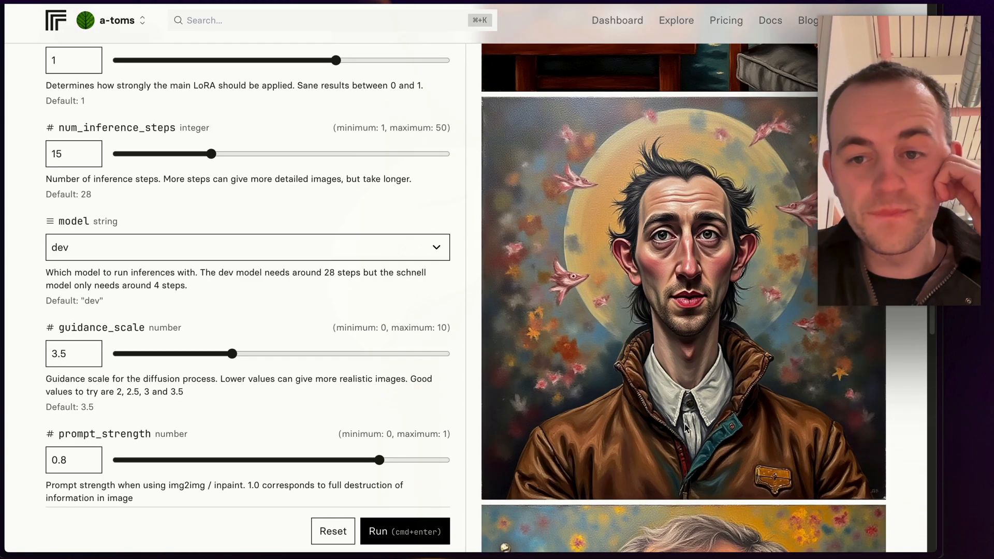
scroll(down, 3)
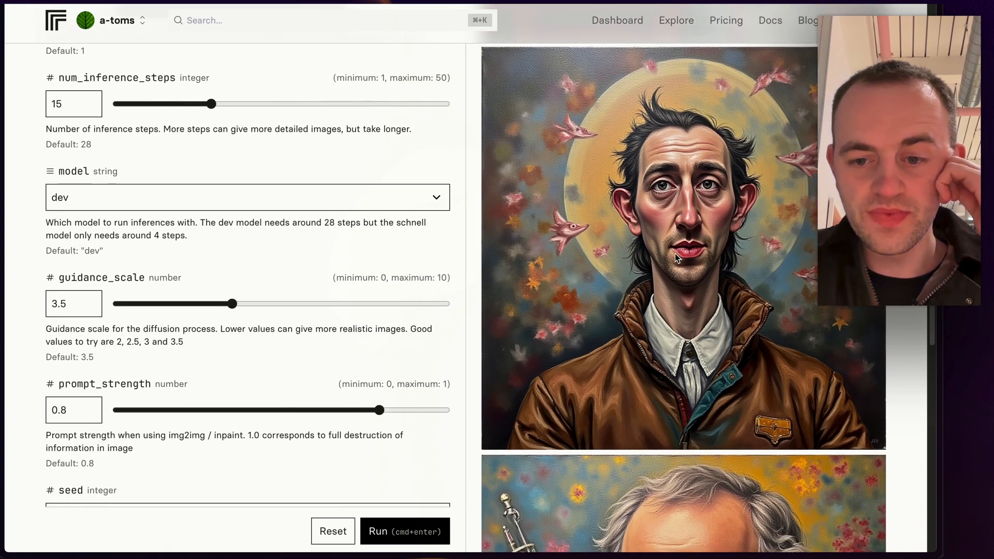
scroll(down, 3)
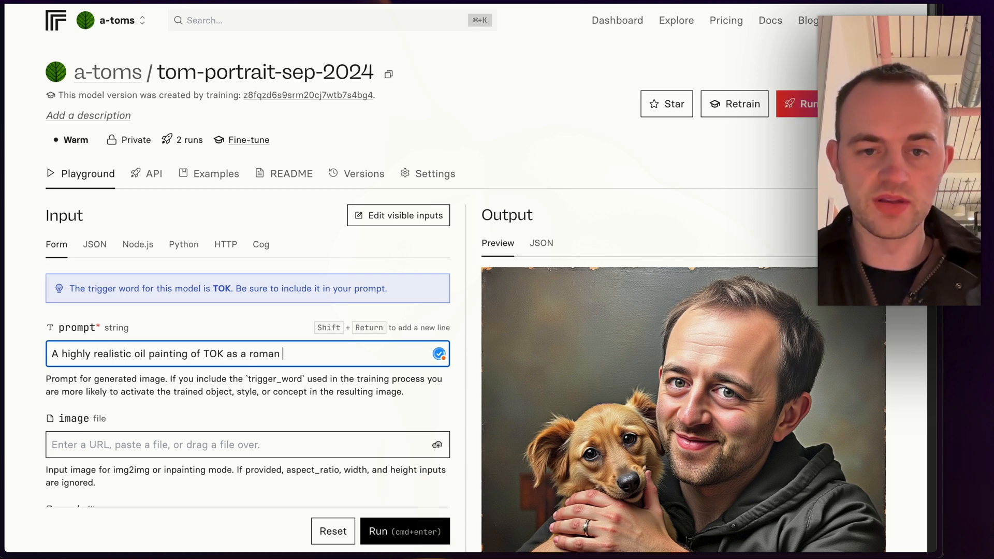
Finish the prompt: '...roman solider, feeling sad about the wet weather on a long march'
text(solider,)
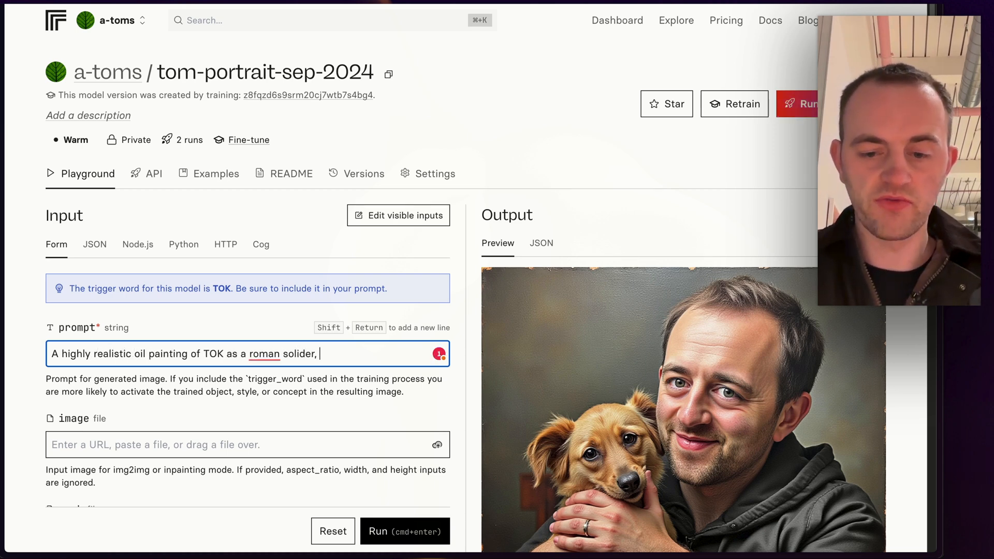
text(feeling sad)
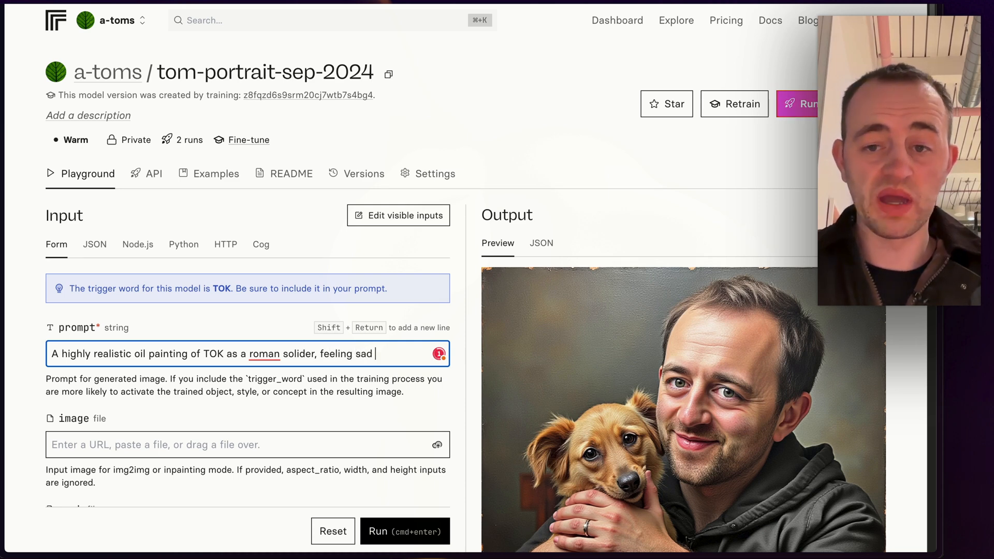
text(about the wet)
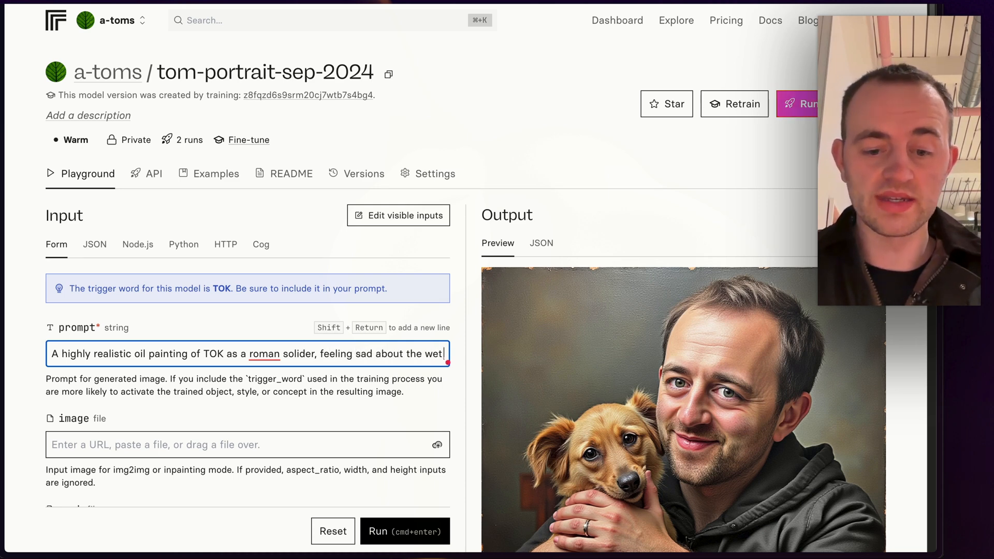
text(weather on a)
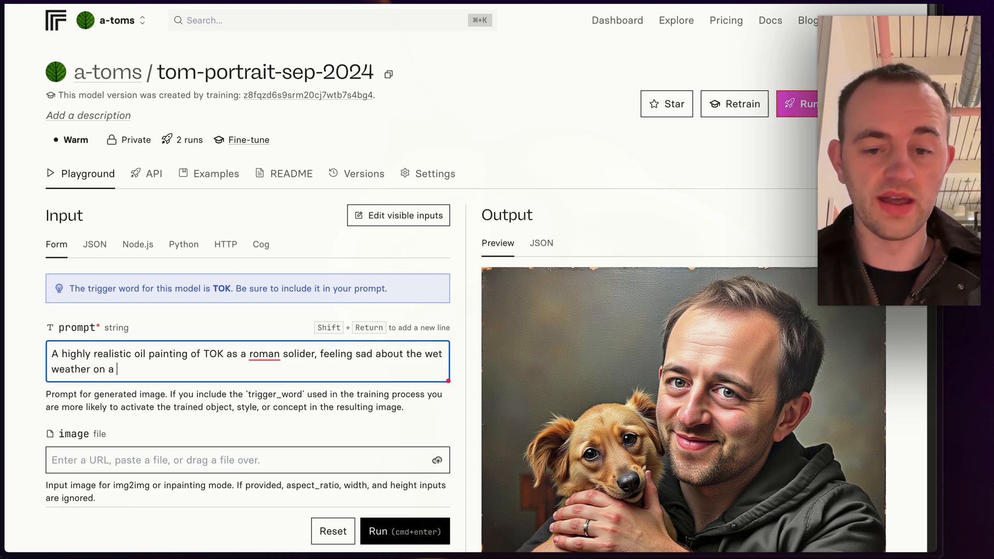
text(long march)
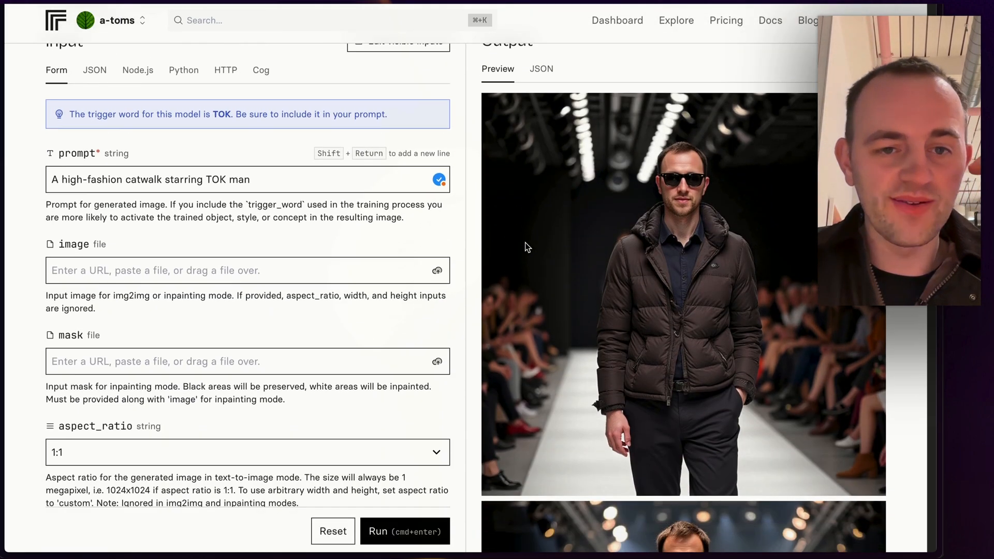
Scroll down the catwalk prediction's Output preview to see each runway image
scroll(down, 3)
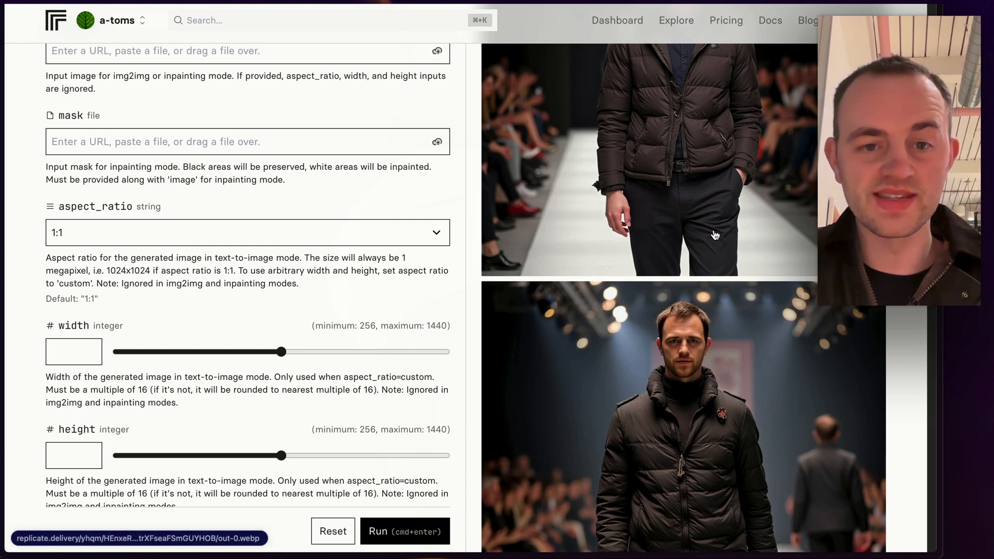
scroll(down, 3)
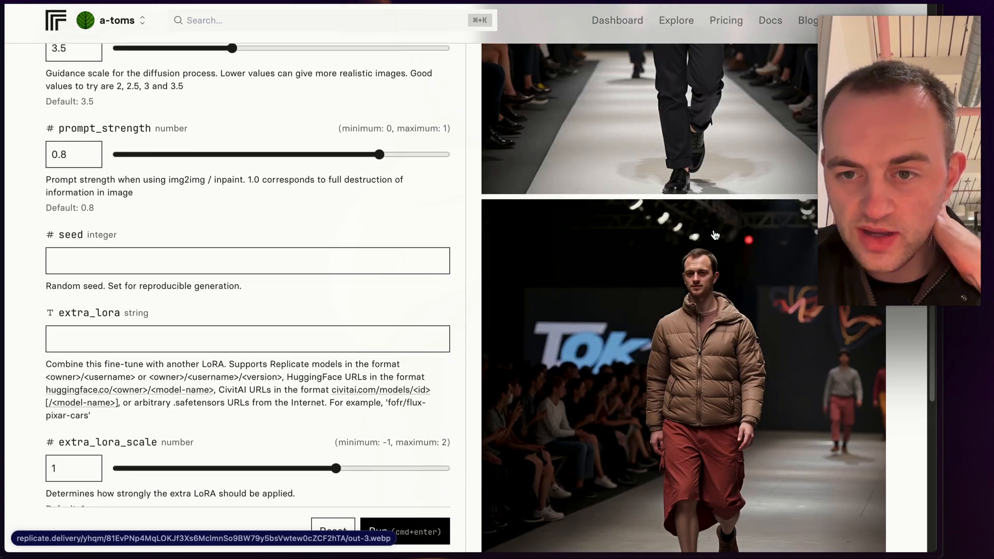
scroll(down, 3)
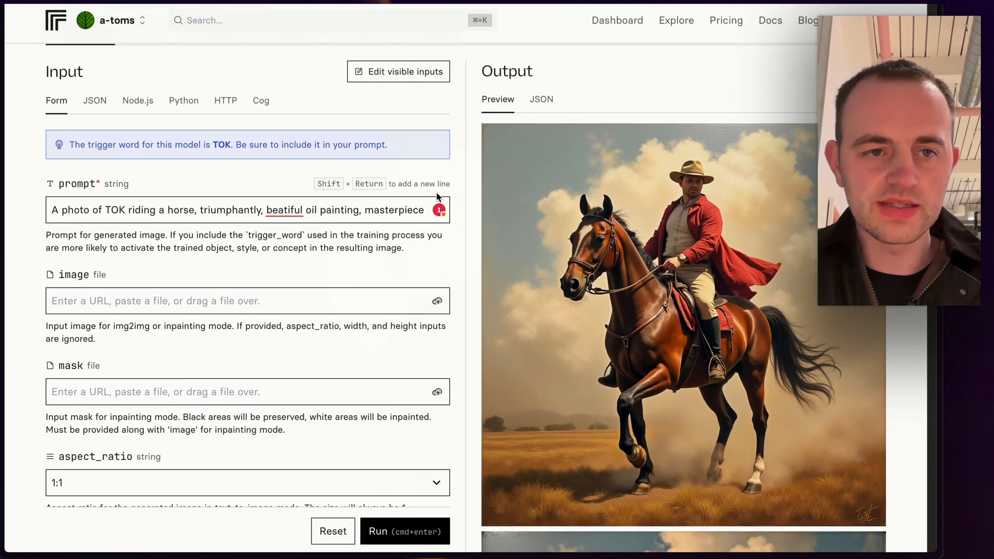
Scroll down the horse-riding oil-painting prediction to its Output preview images
scroll(down, 3)
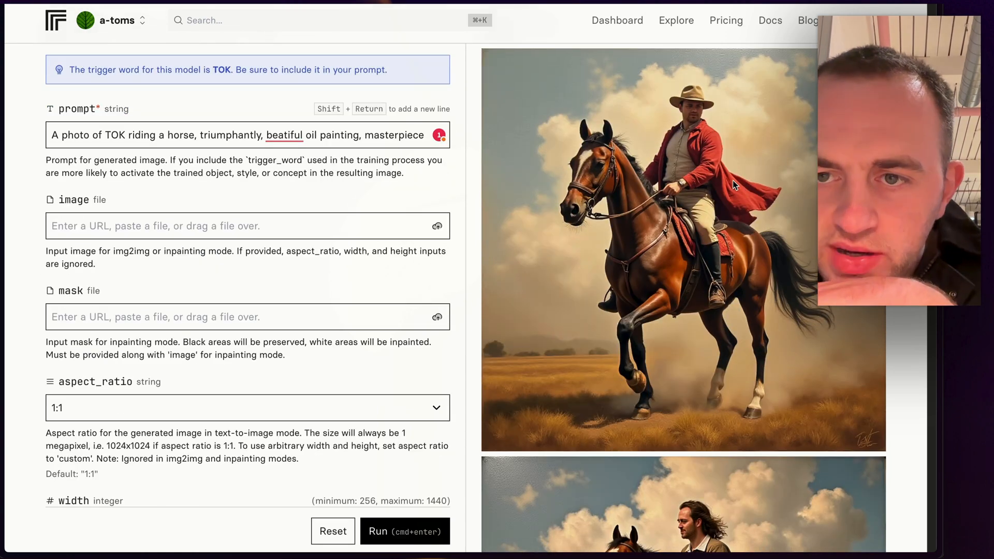
scroll(down, 3)
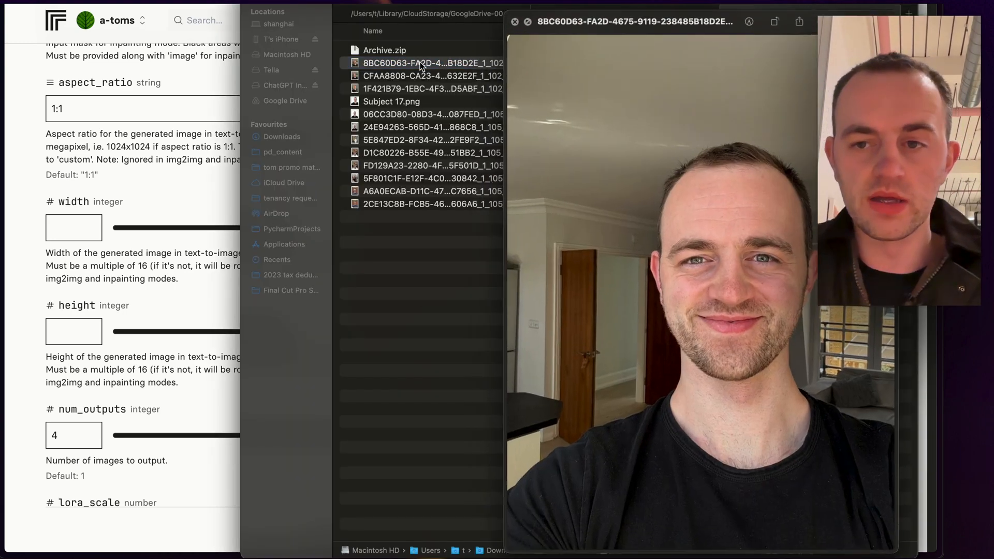
Select another training portrait JPEG in the tom portraits folder
click(422, 165)
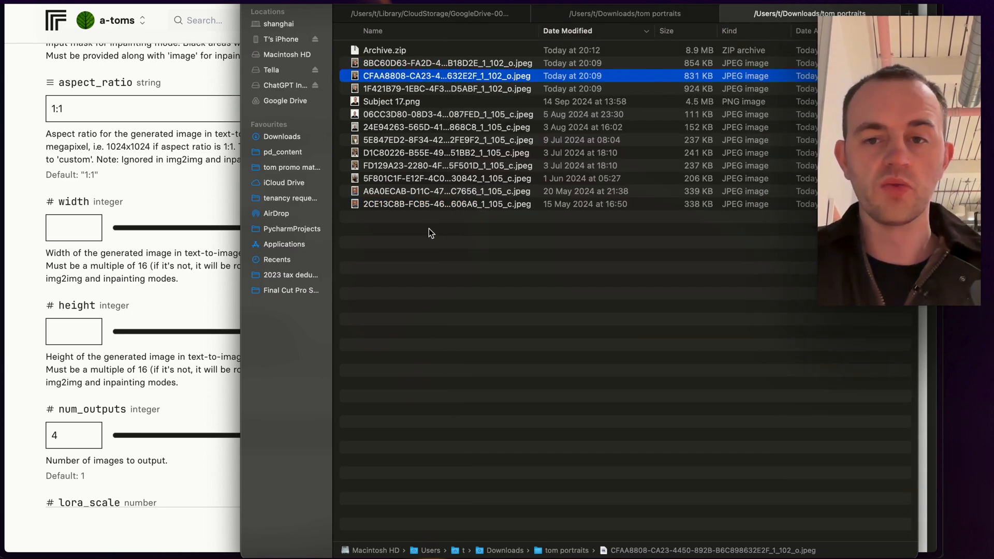
mouse_move(419, 196)
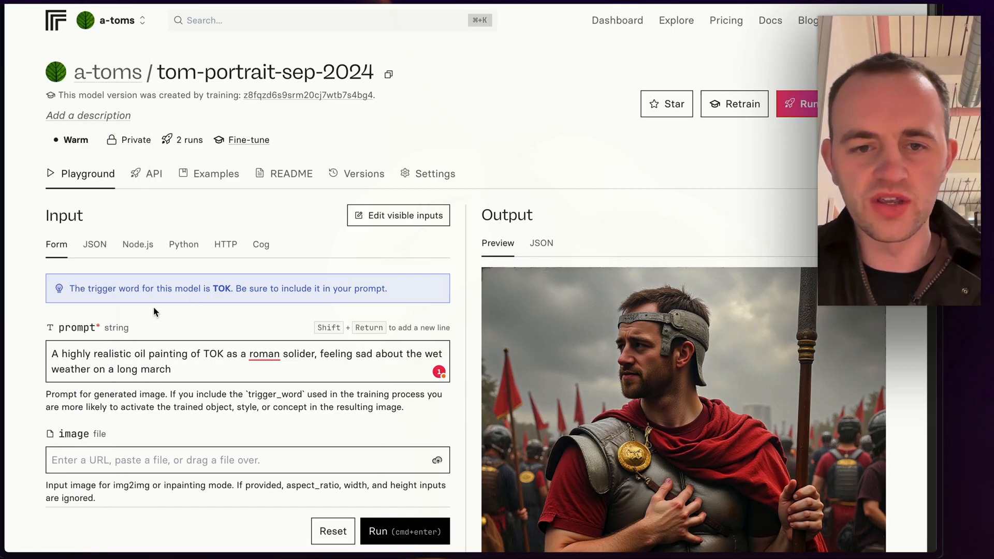
Scroll through the four Roman soldier oil paintings in the Output preview
scroll(down, 3)
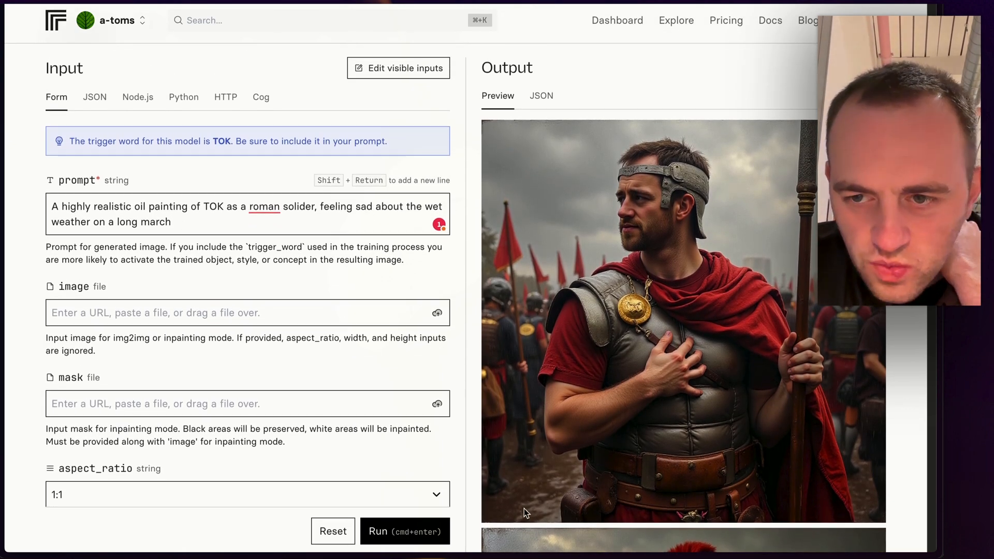
mouse_move(652, 217)
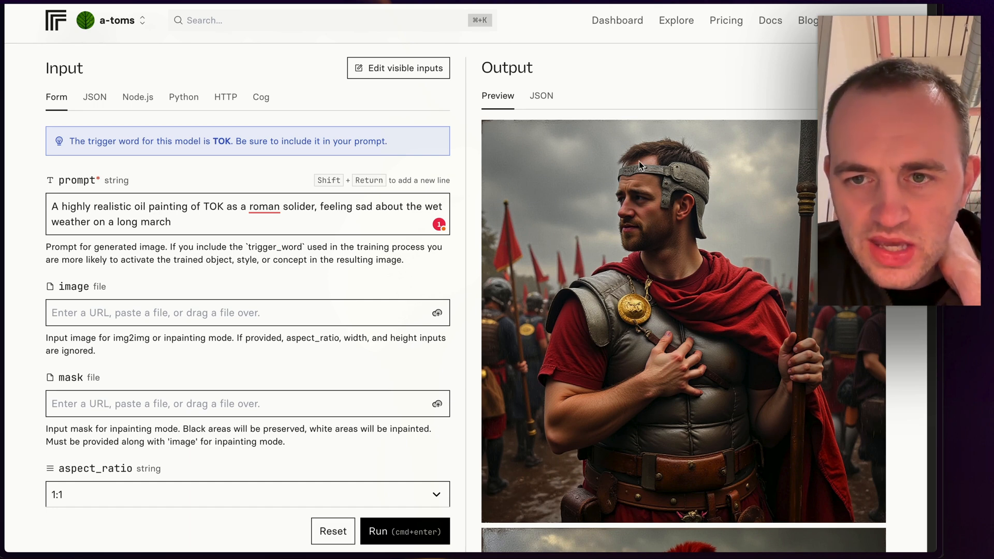
mouse_move(729, 164)
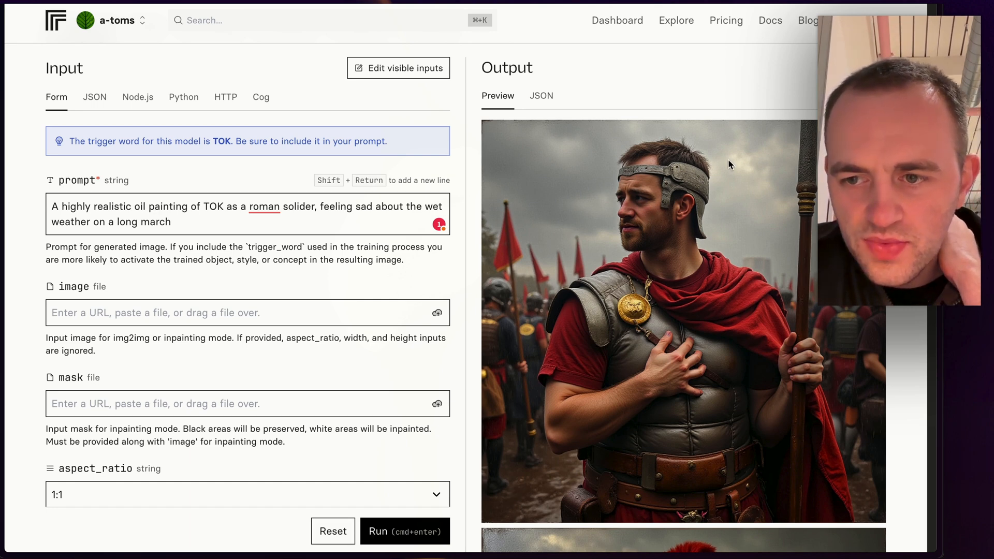
mouse_move(687, 381)
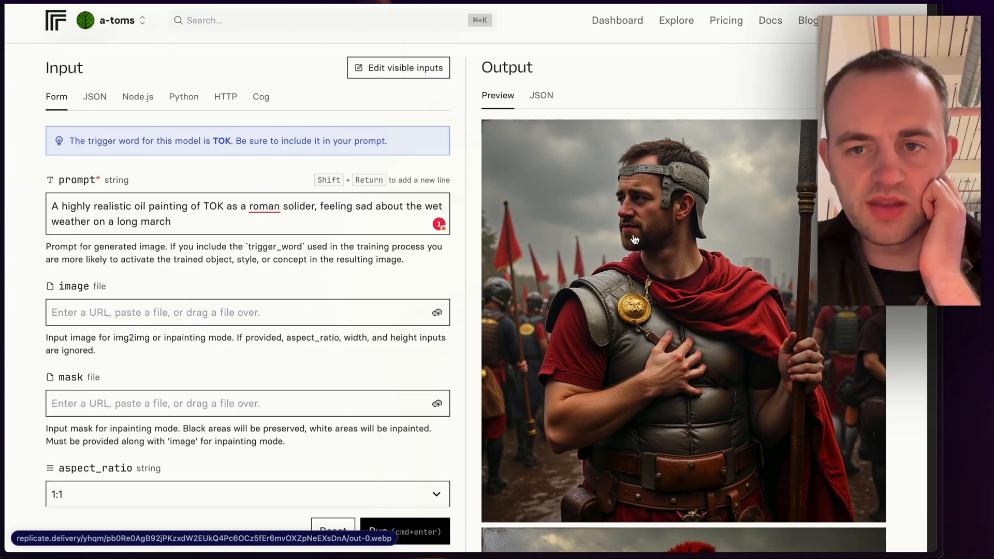
scroll(down, 3)
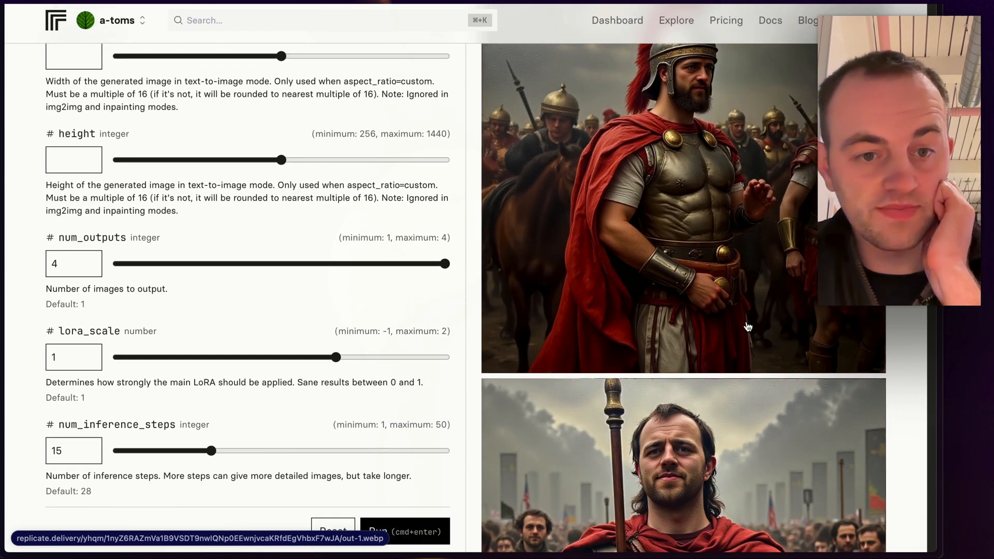
scroll(down, 3)
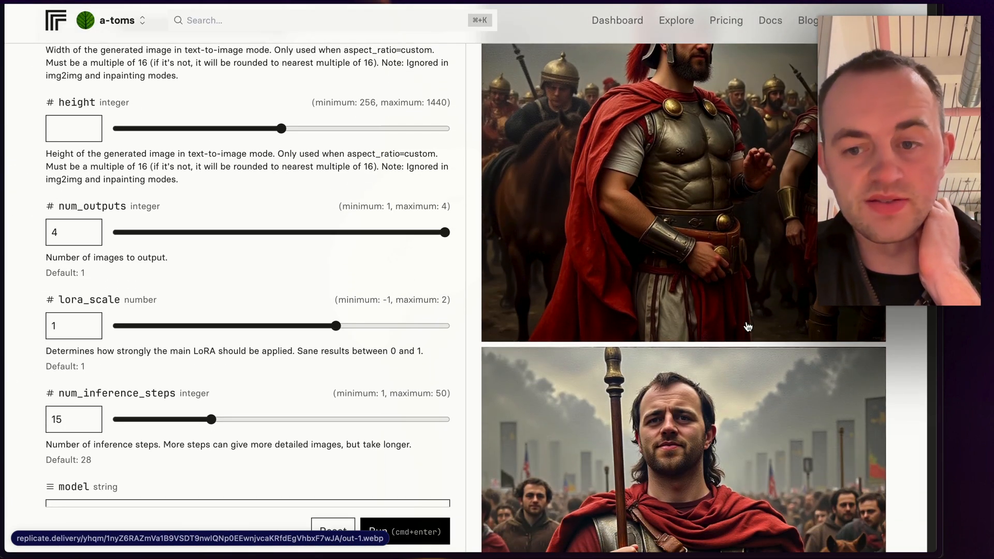
scroll(down, 3)
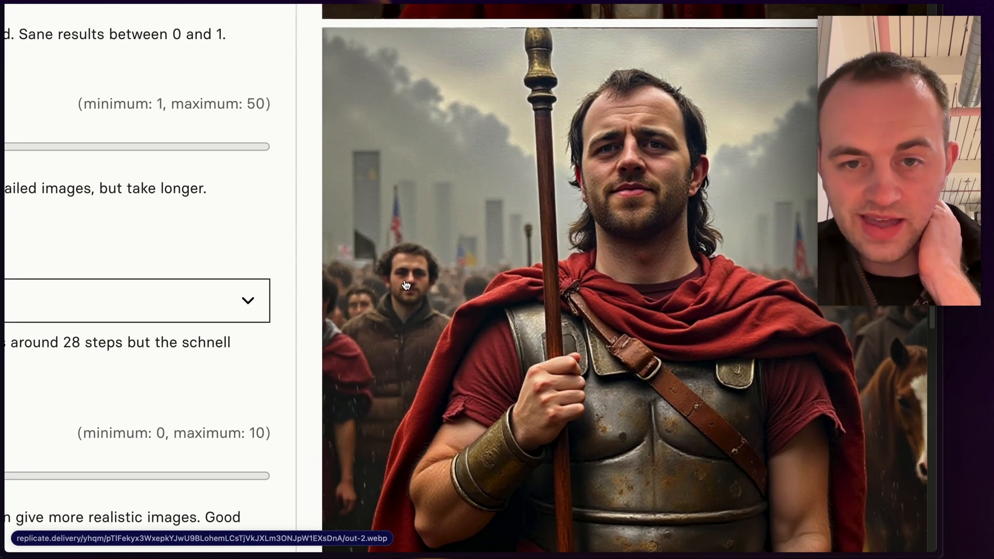
mouse_move(625, 210)
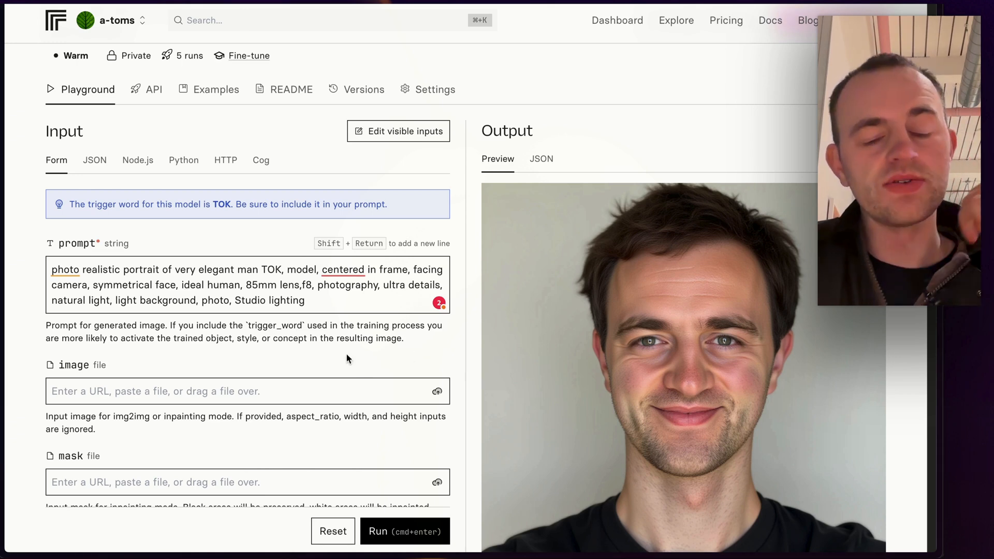
mouse_move(123, 419)
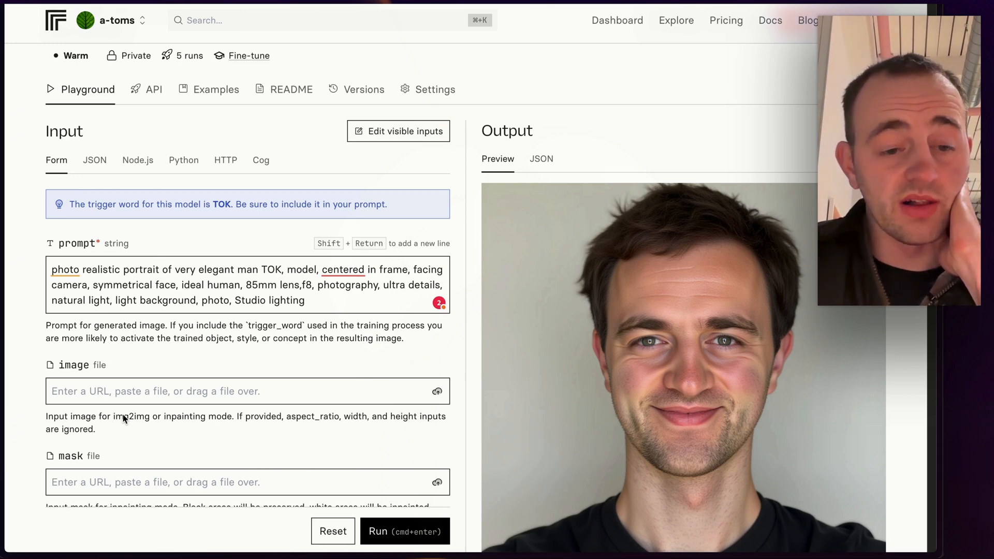
mouse_move(128, 410)
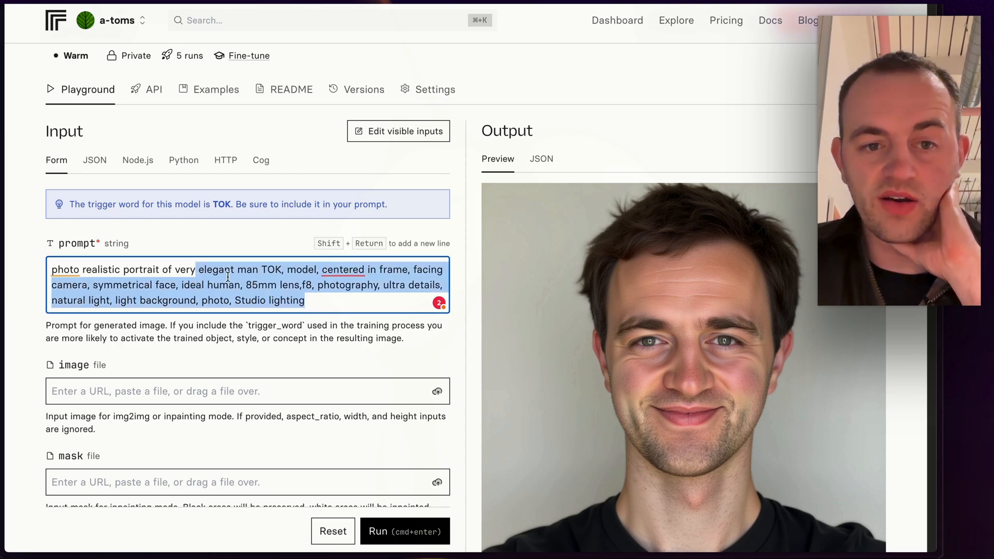
scroll(down, 3)
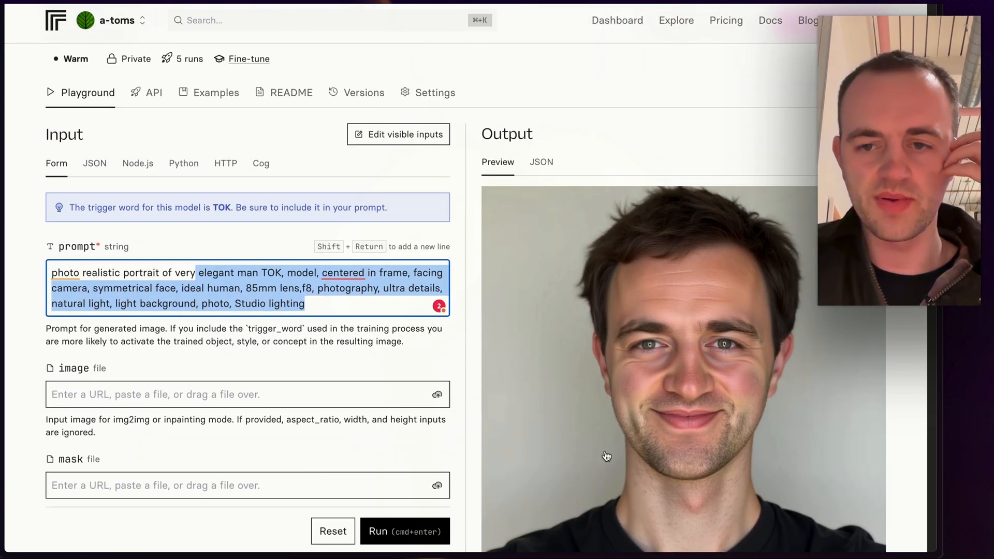
scroll(down, 3)
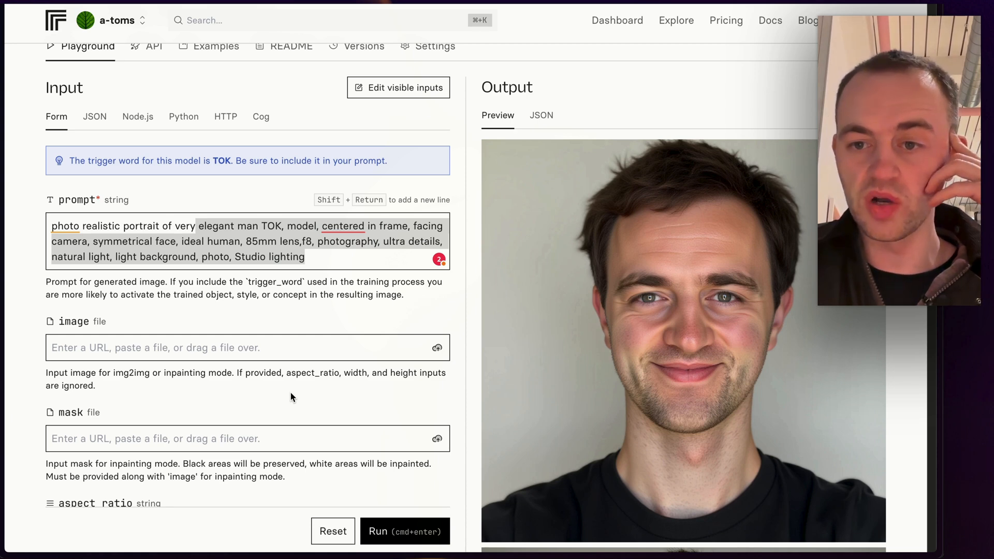
scroll(down, 3)
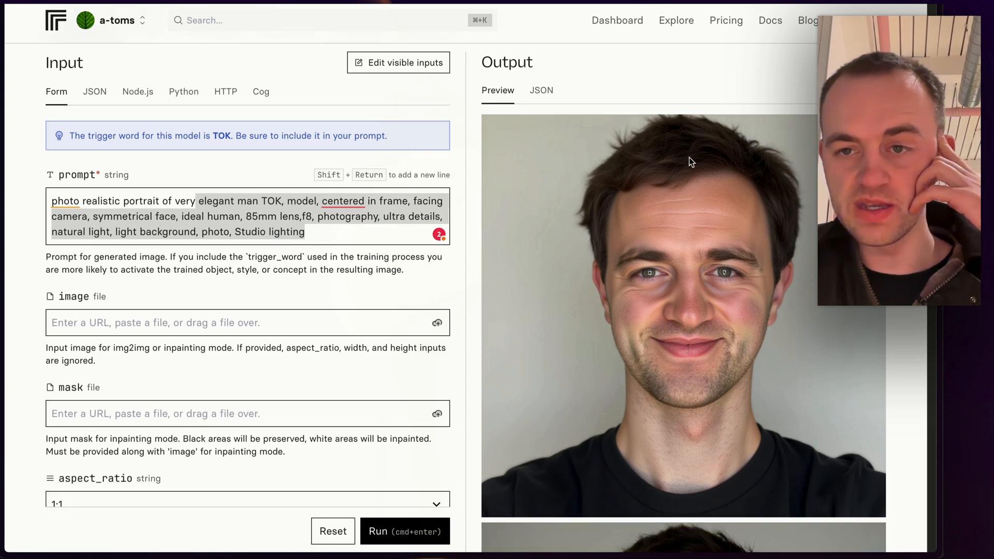
scroll(down, 3)
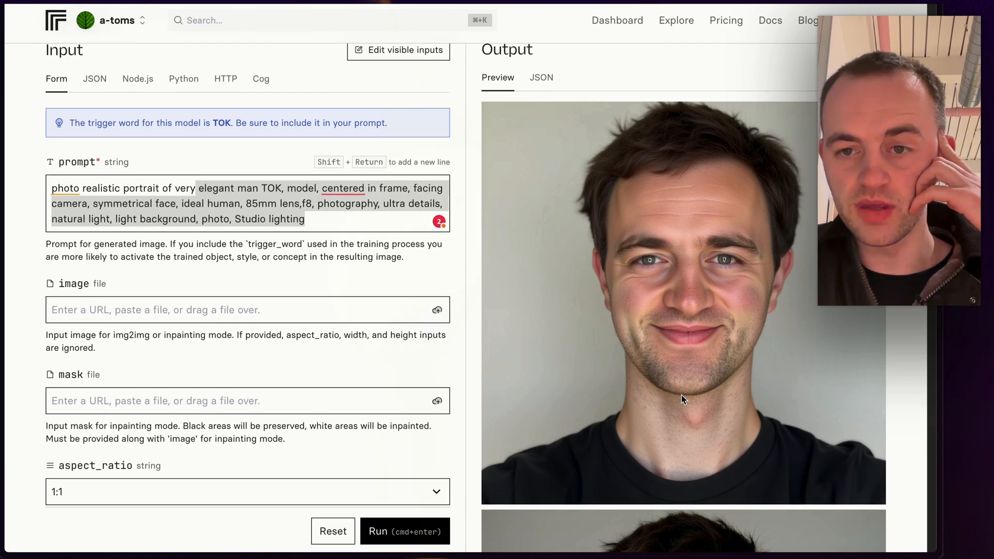
scroll(down, 3)
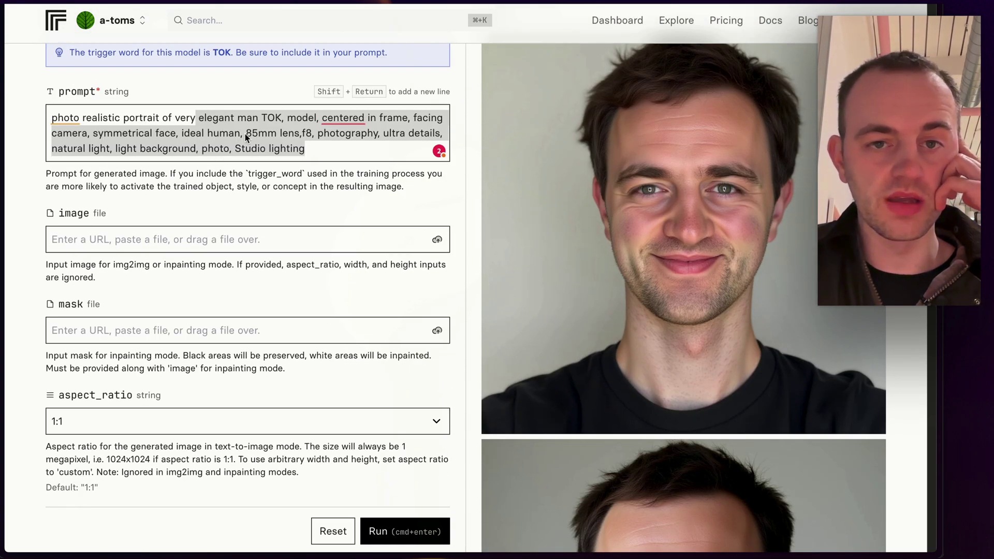
double_click(193, 133)
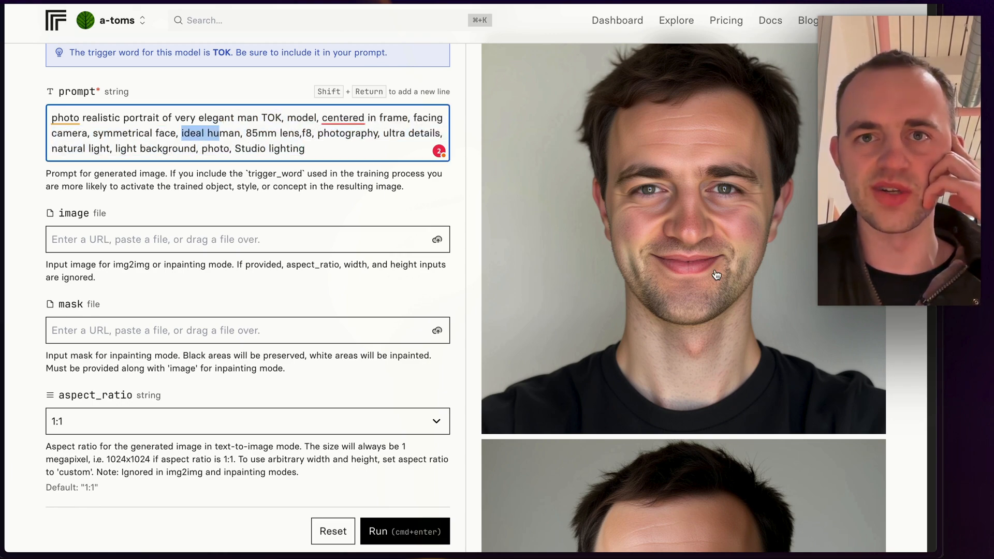
scroll(down, 3)
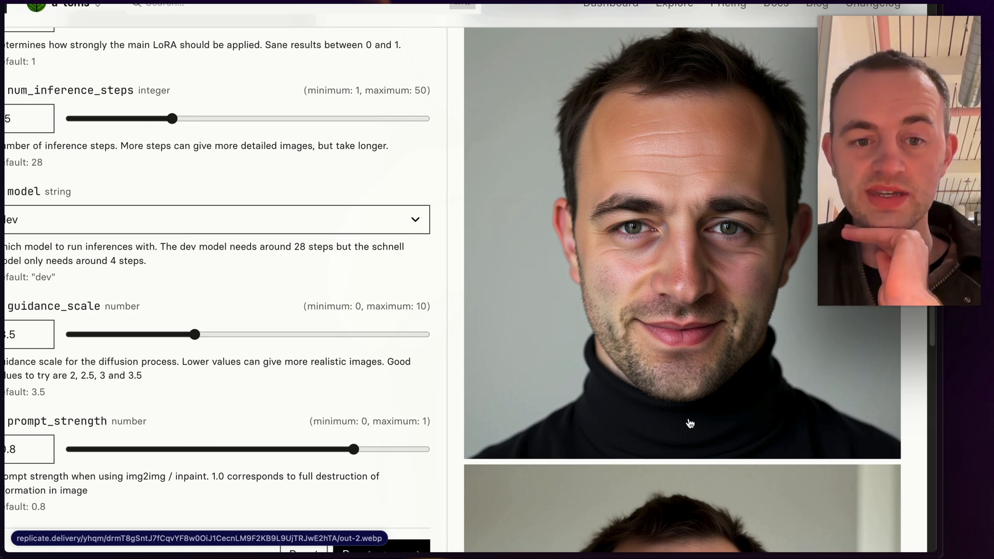
mouse_move(745, 299)
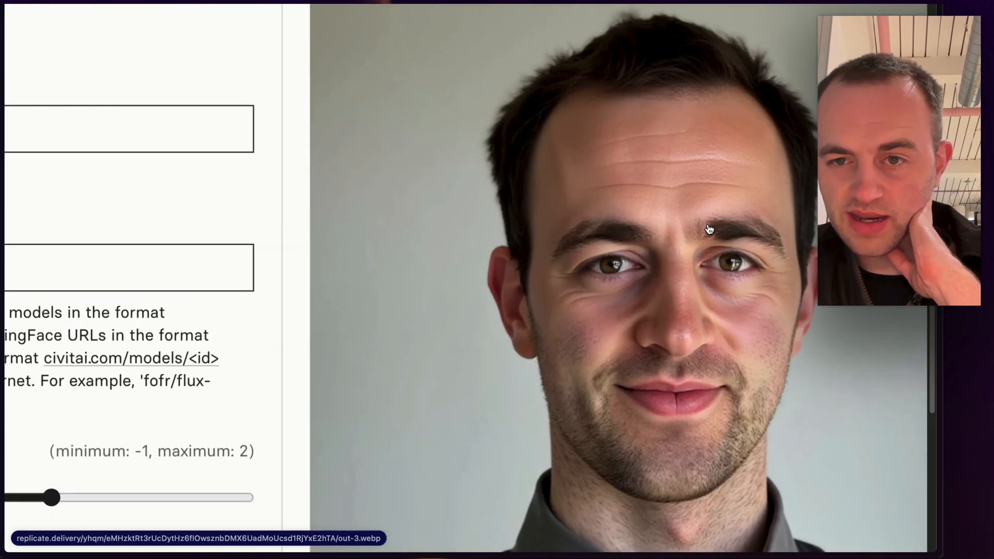
mouse_move(584, 178)
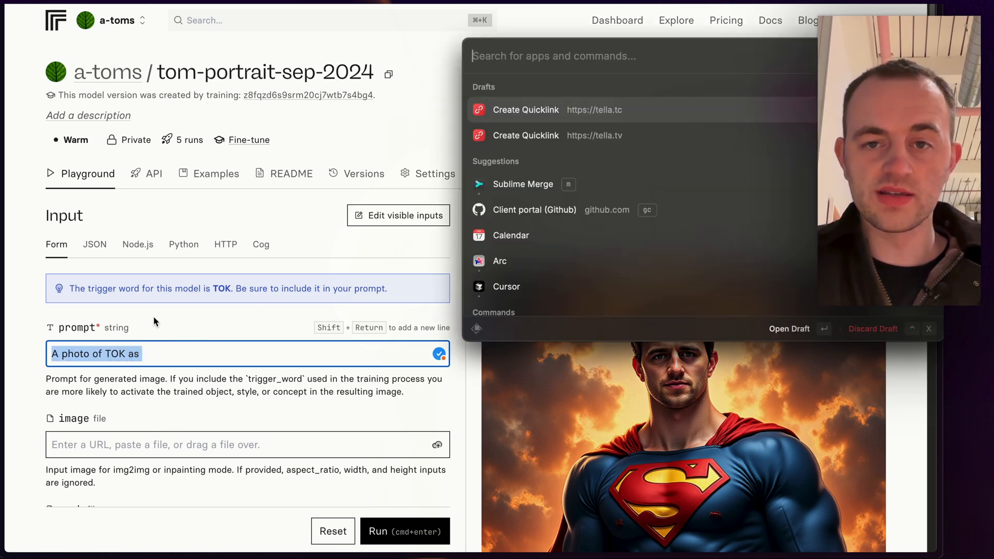
mouse_move(559, 88)
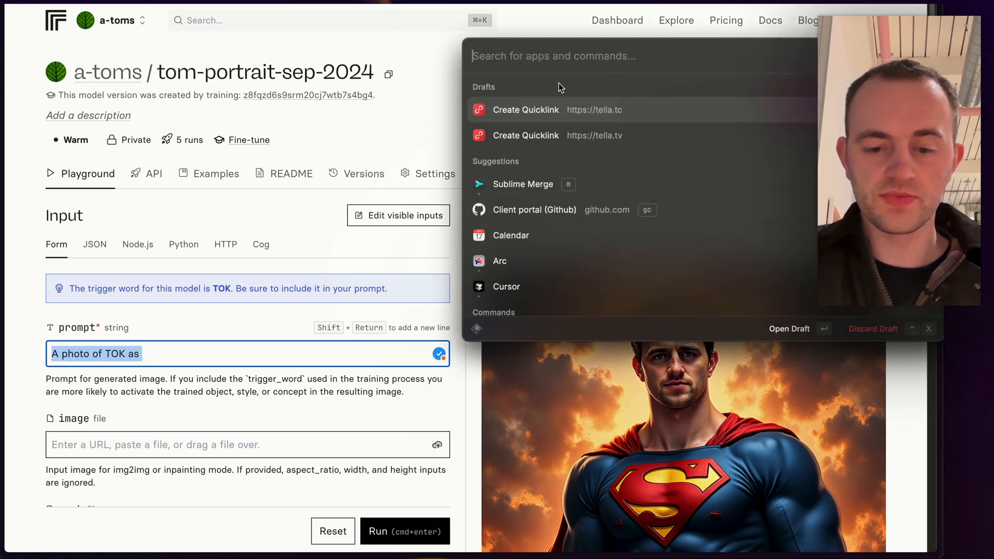
Ask Raycast AI for a highly unusual, creative diffusion-model image prompt
text(Create an image prompt for a diffusion model that will give a highly unusual)
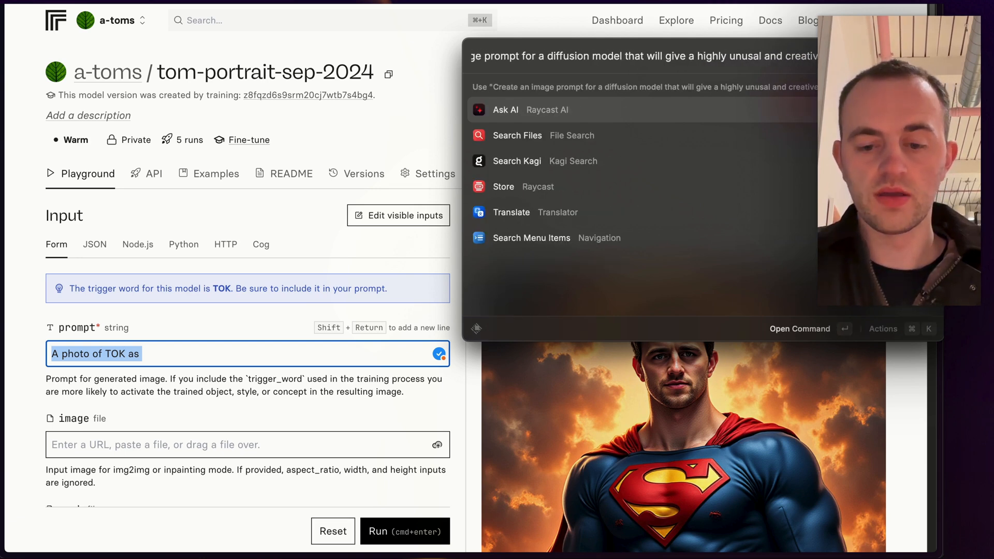
click(506, 110)
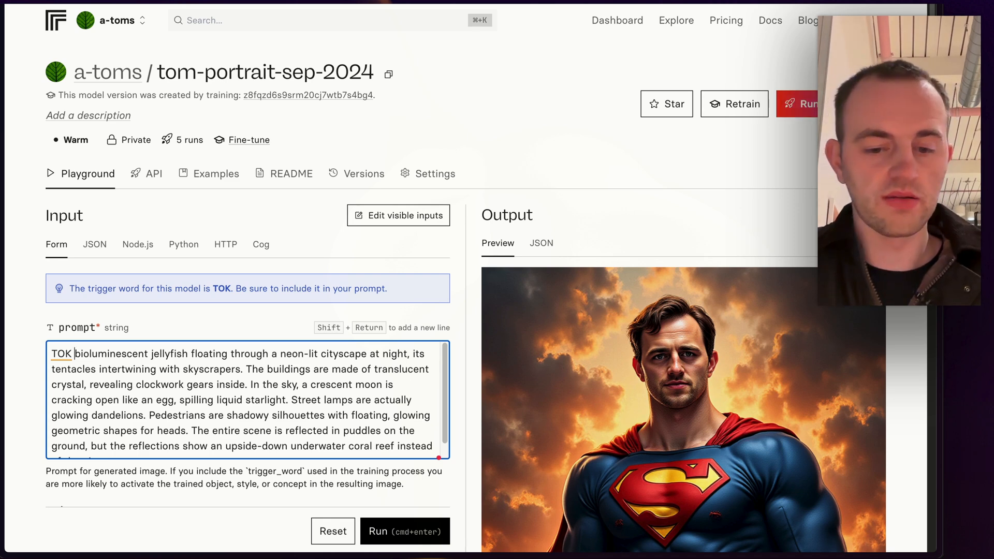
Complete the pasted prompt with 'TOK in the scene. There is a' and run the surreal jellyfish cityscape
text(in the scene)
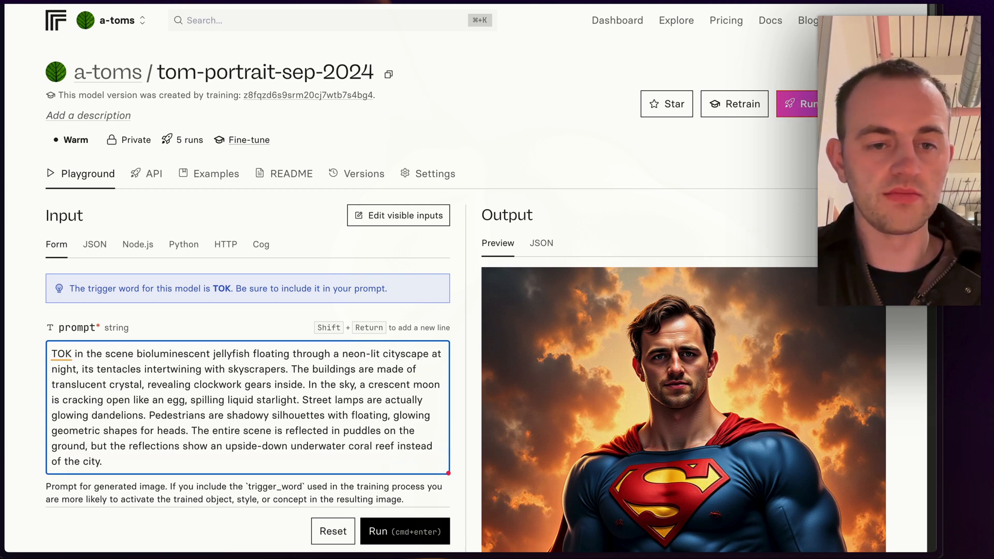
text(There is a)
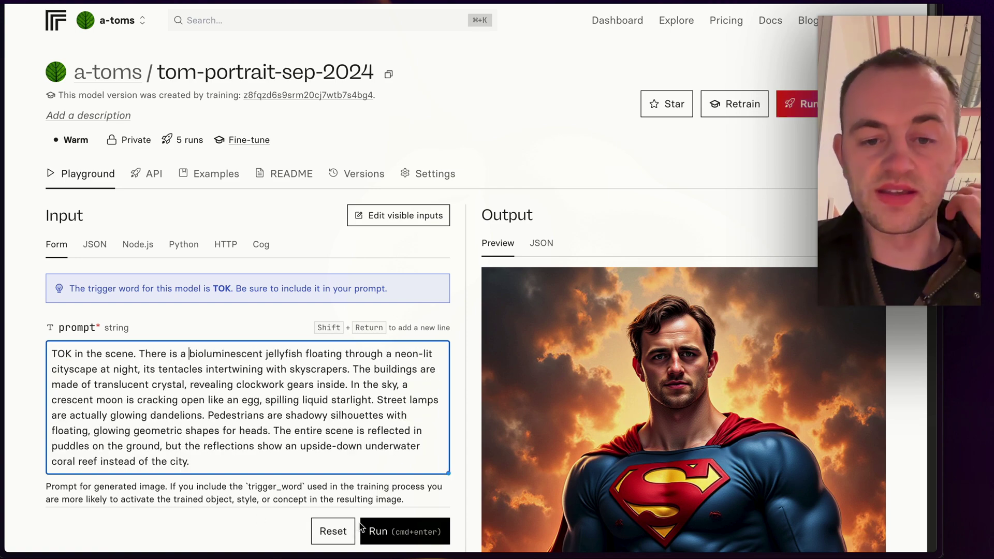
click(404, 531)
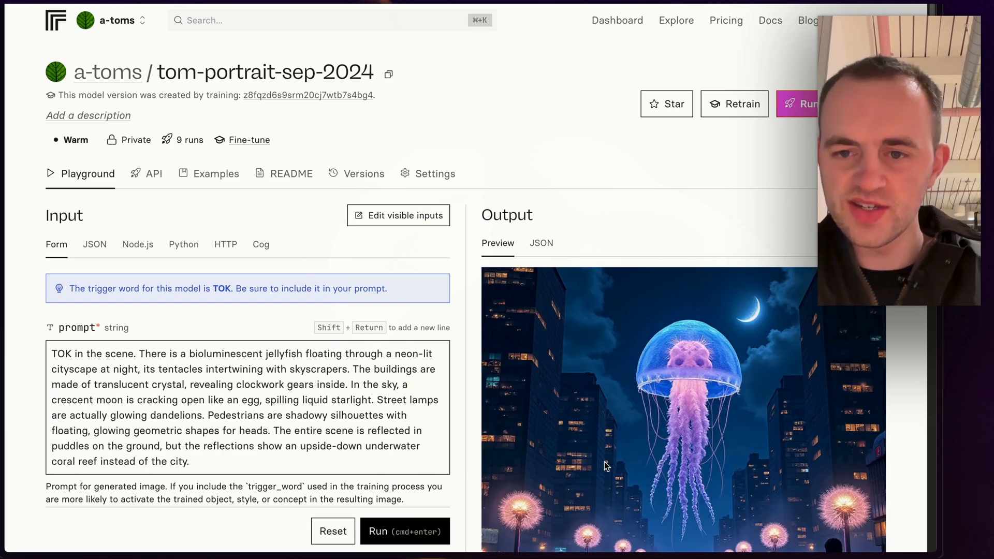
Review the jellyfish outputs and rework the prompt to 'A photo of TOK in a building made of translucent crystal'
scroll(down, 3)
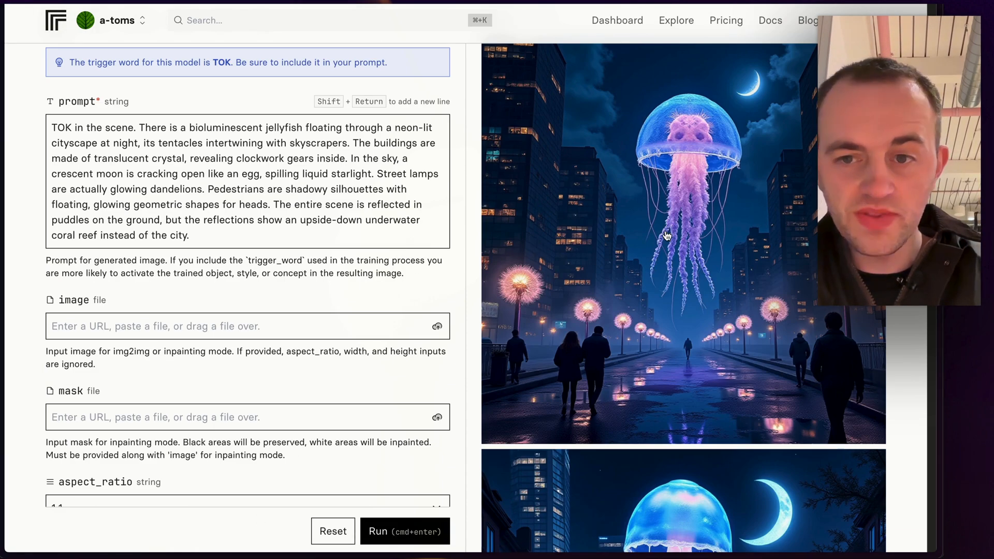
scroll(down, 3)
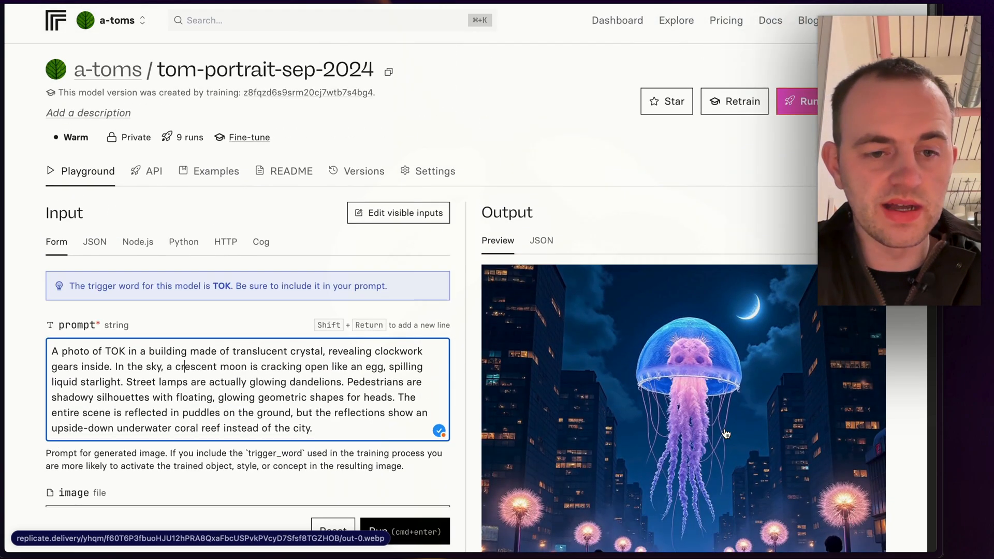
scroll(down, 3)
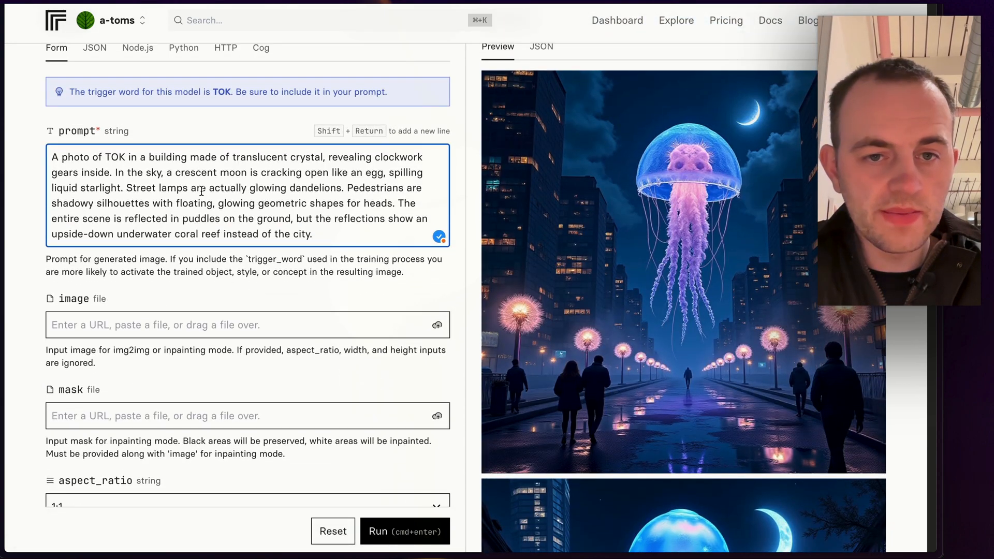
mouse_move(702, 400)
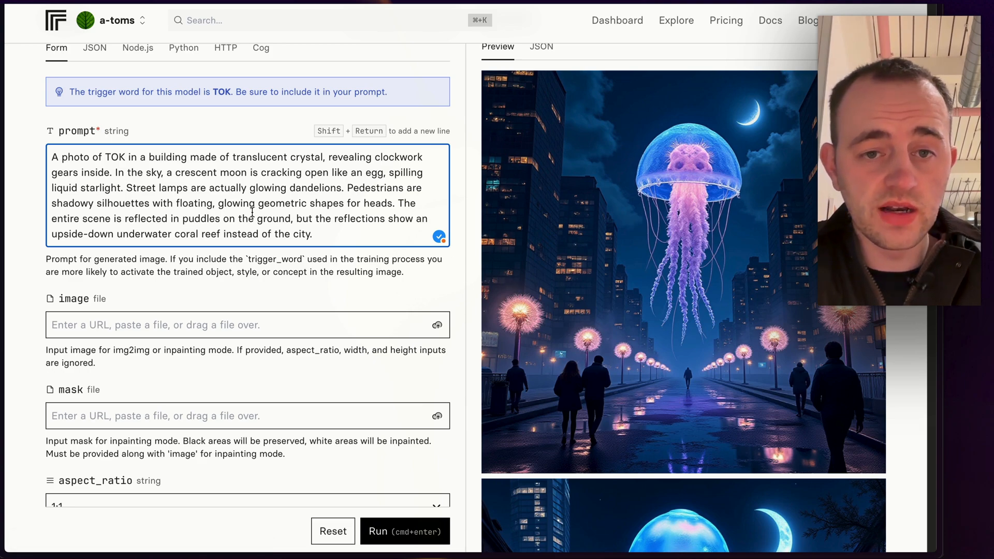
scroll(down, 3)
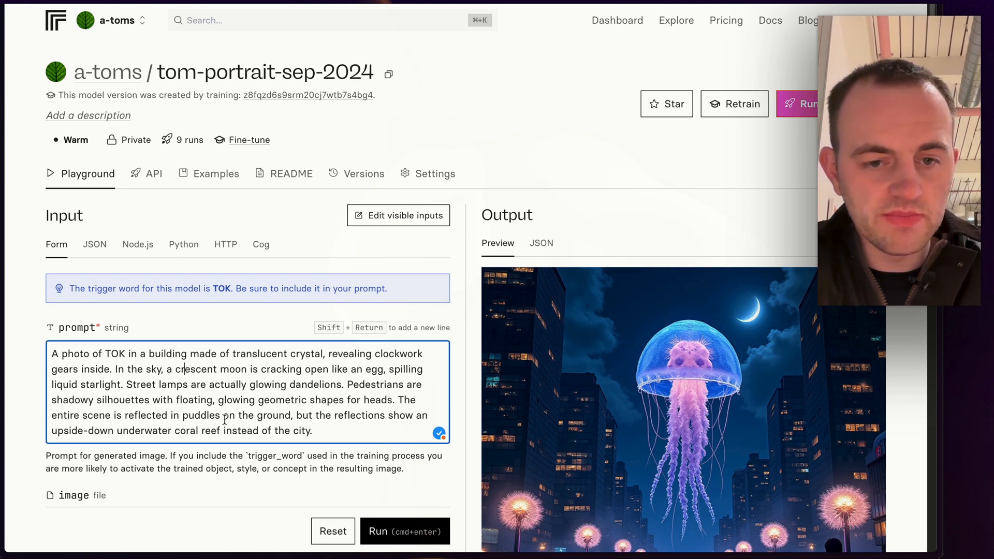
mouse_move(588, 456)
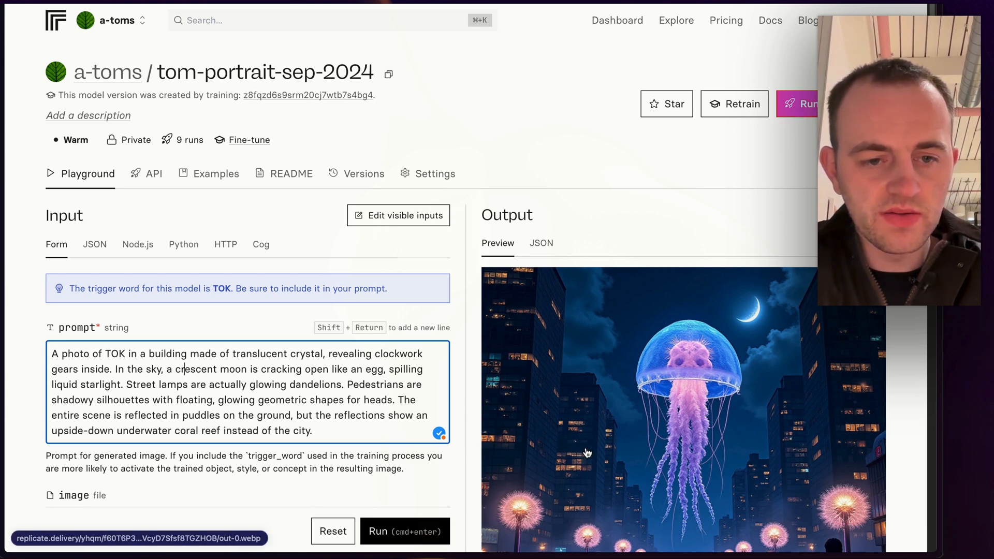
scroll(down, 3)
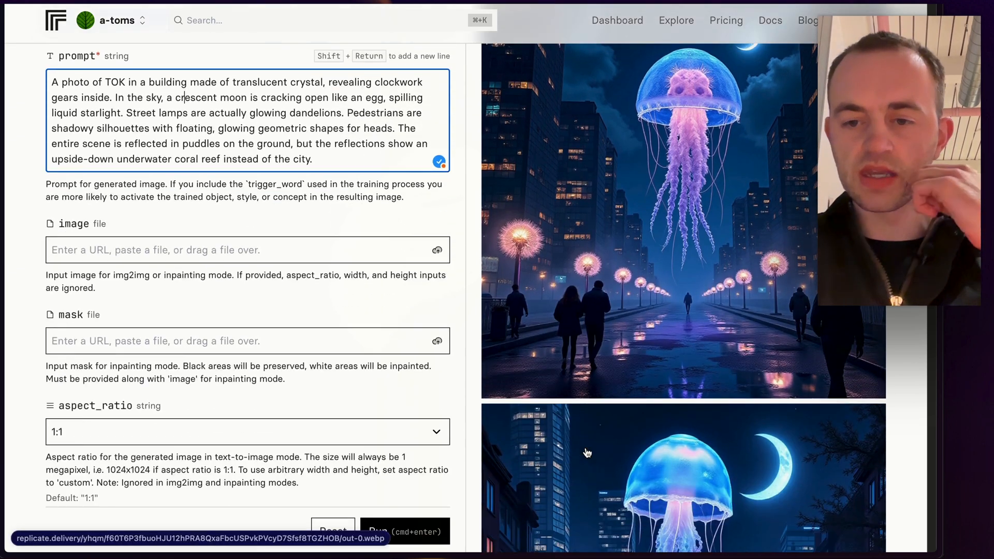
scroll(down, 3)
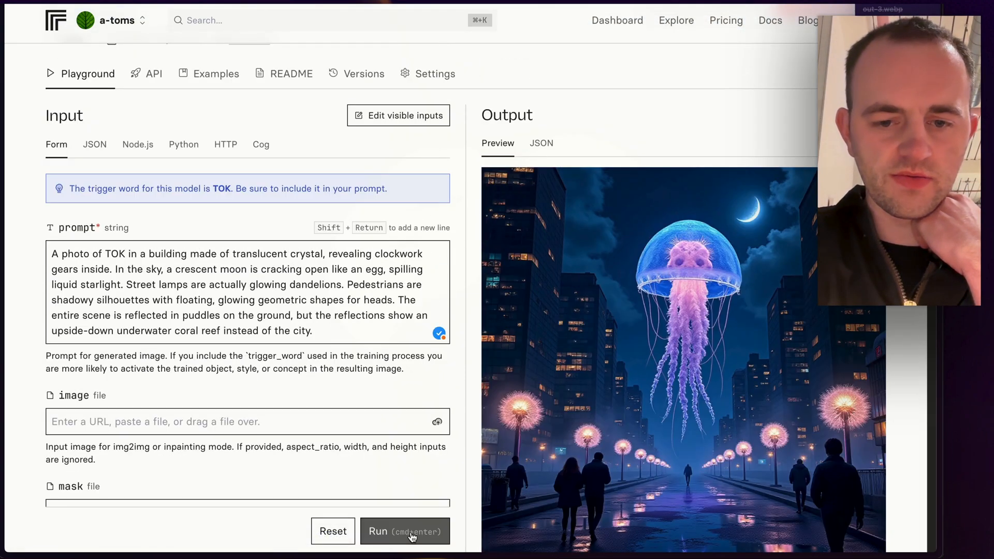
Run the crystal building prompt, review the glowing crystal egg image, then reset the form to blank
click(404, 531)
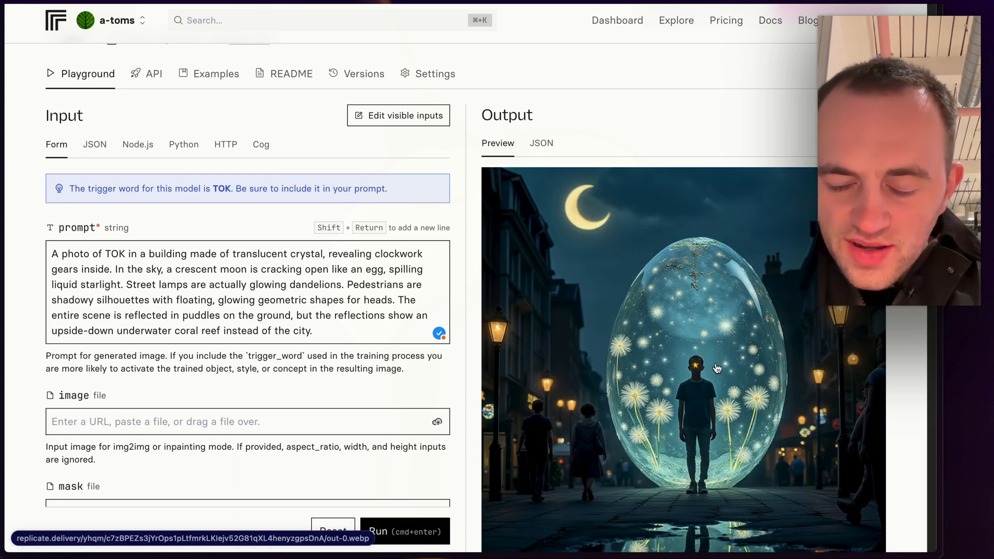
scroll(down, 3)
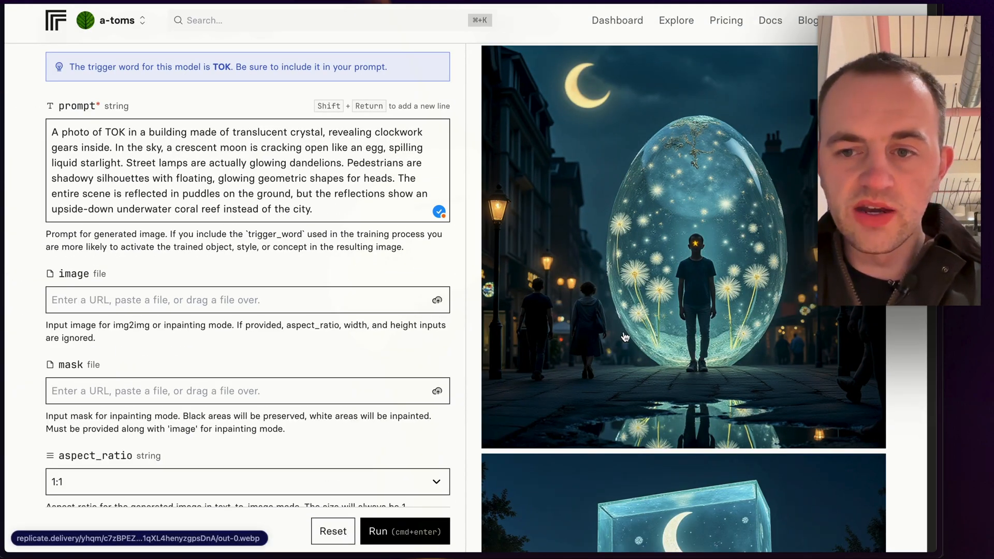
double_click(111, 133)
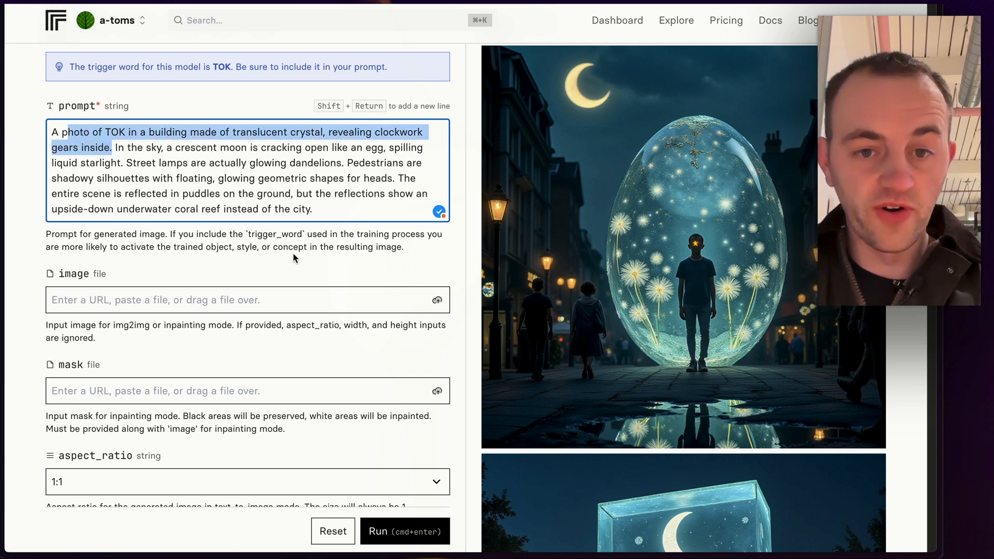
mouse_move(333, 424)
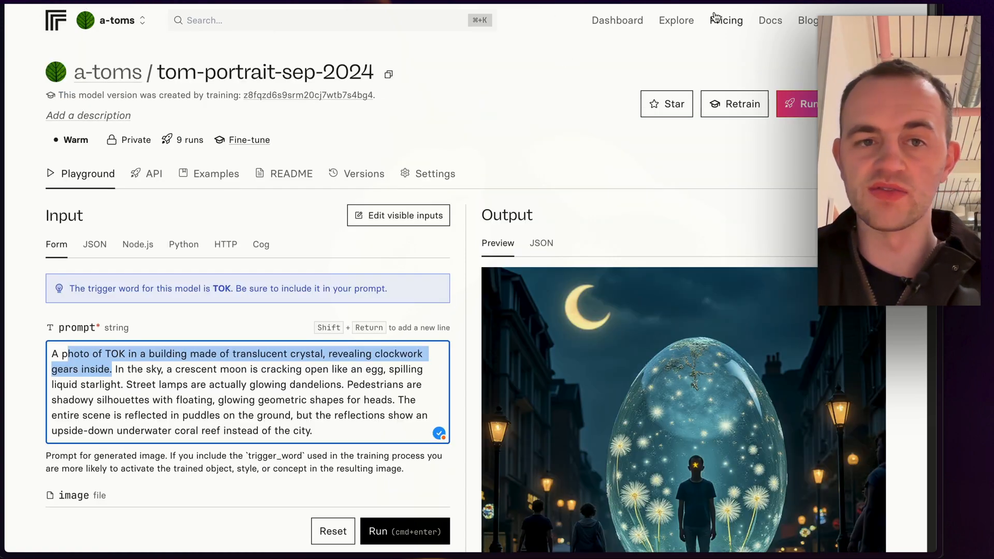
click(332, 531)
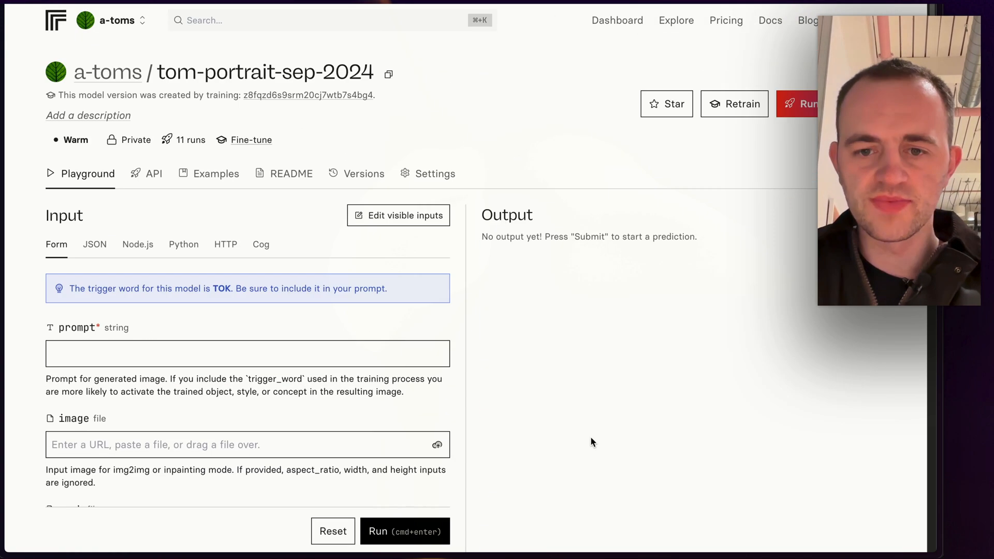